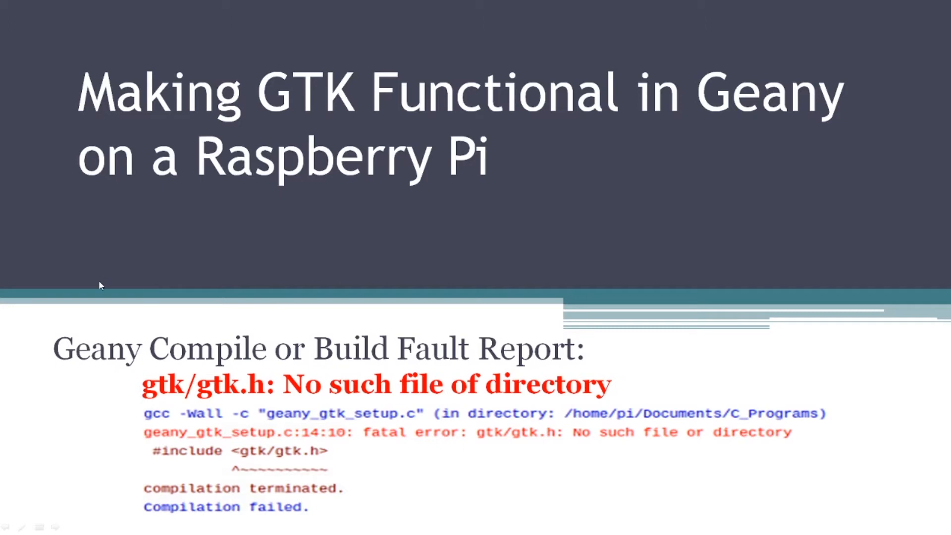
mouse_move(338, 107)
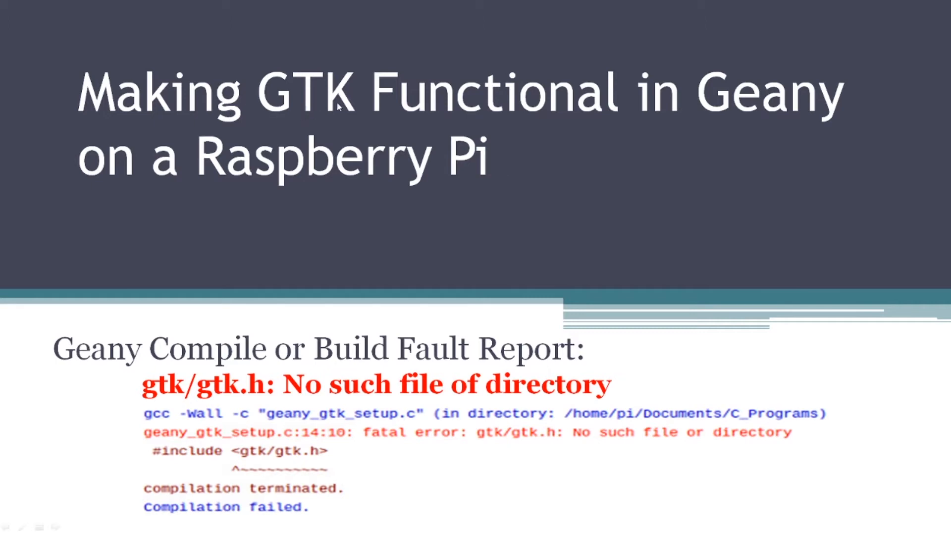
mouse_move(616, 156)
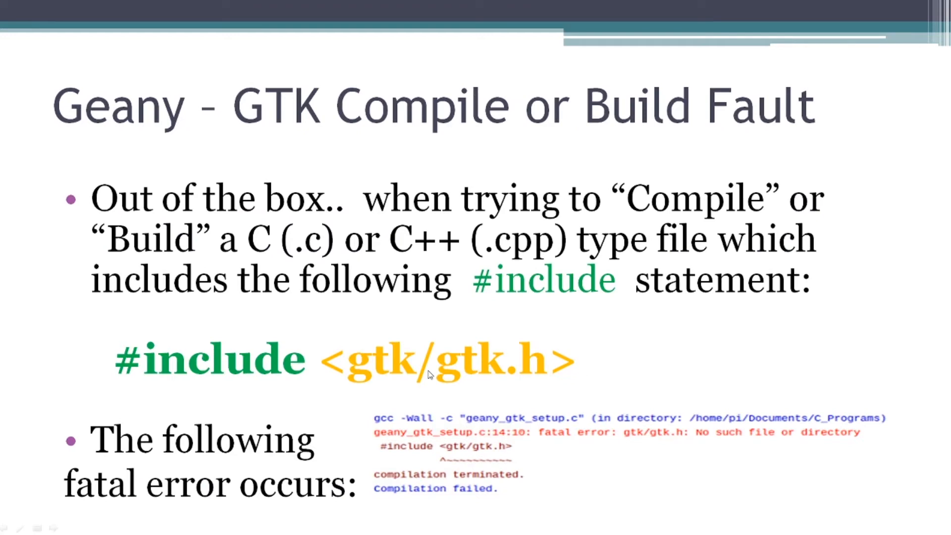
mouse_move(391, 380)
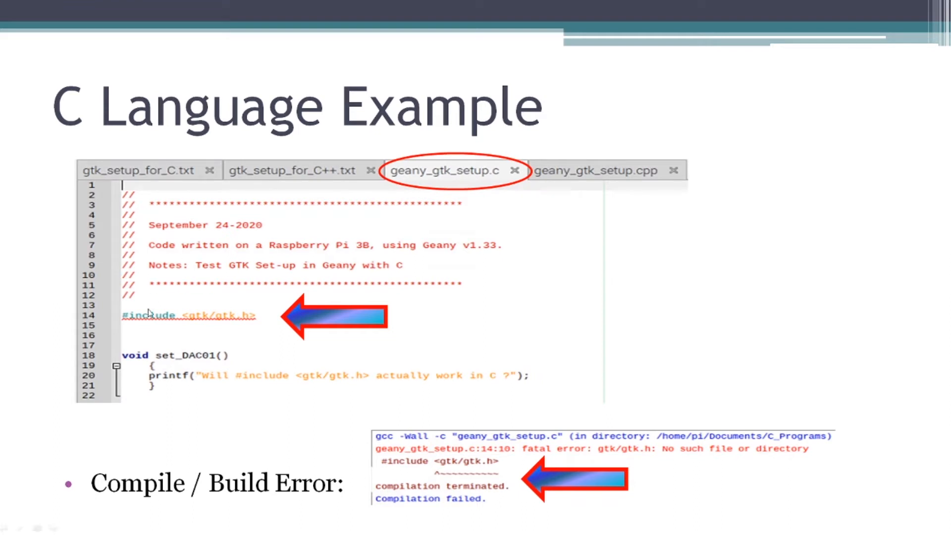
mouse_move(208, 327)
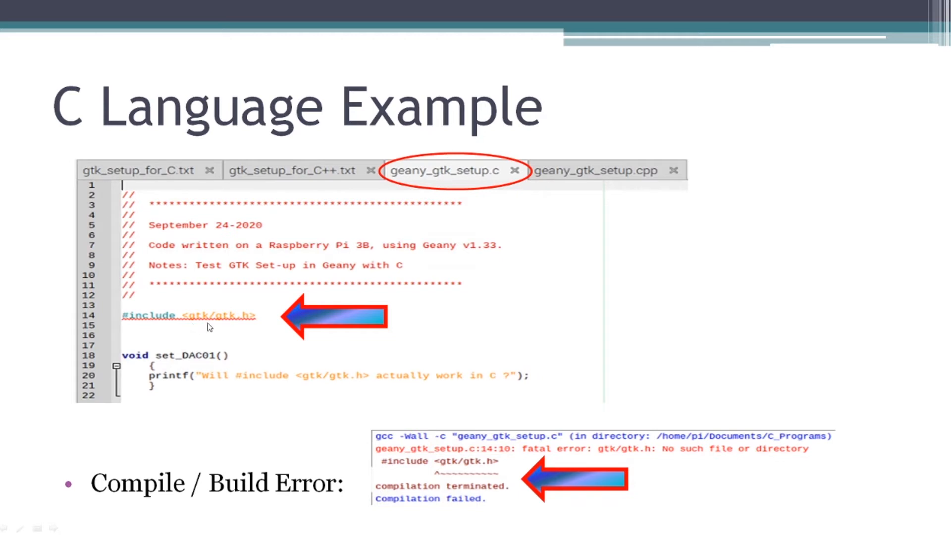
mouse_move(235, 327)
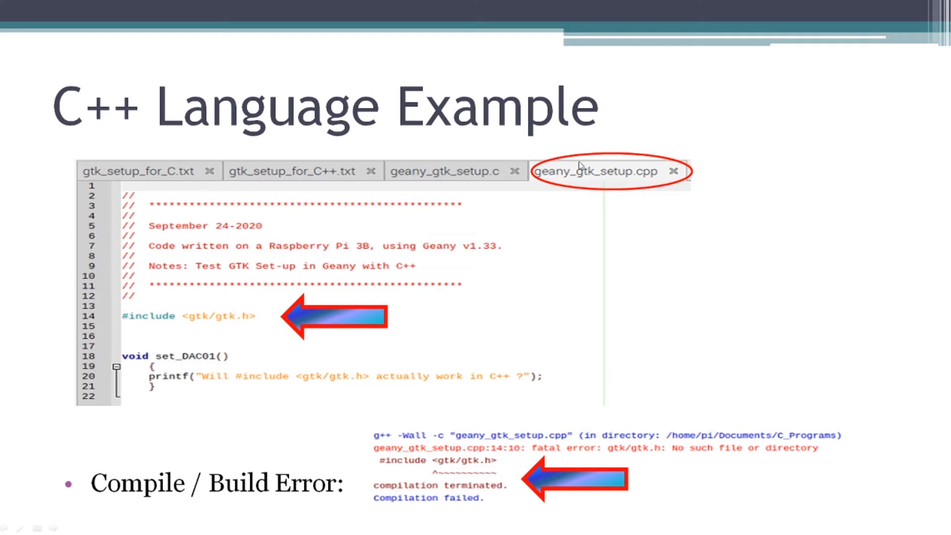
mouse_move(416, 345)
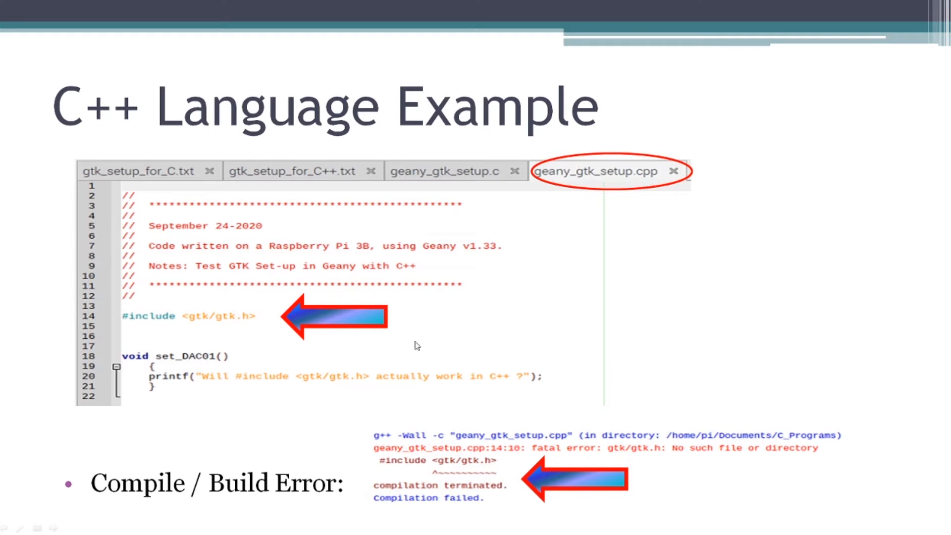
mouse_move(186, 310)
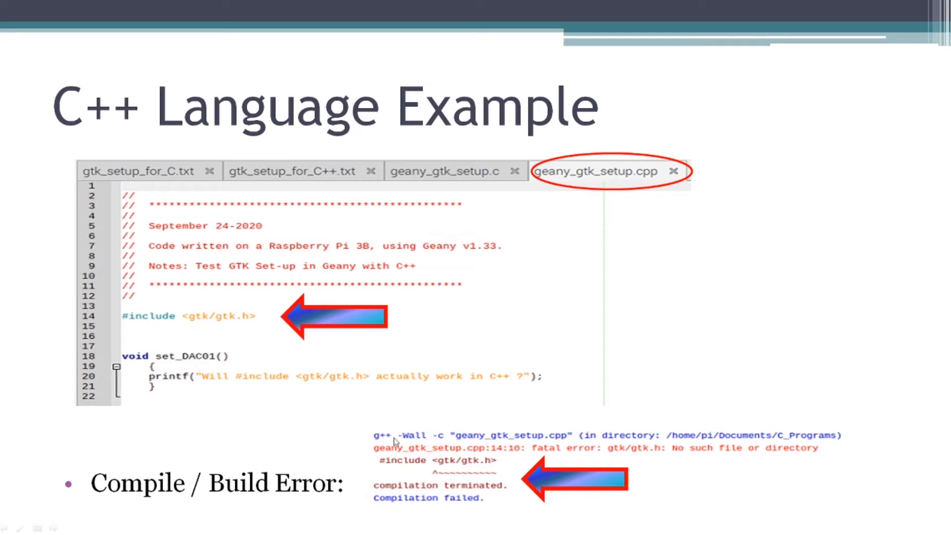
mouse_move(410, 500)
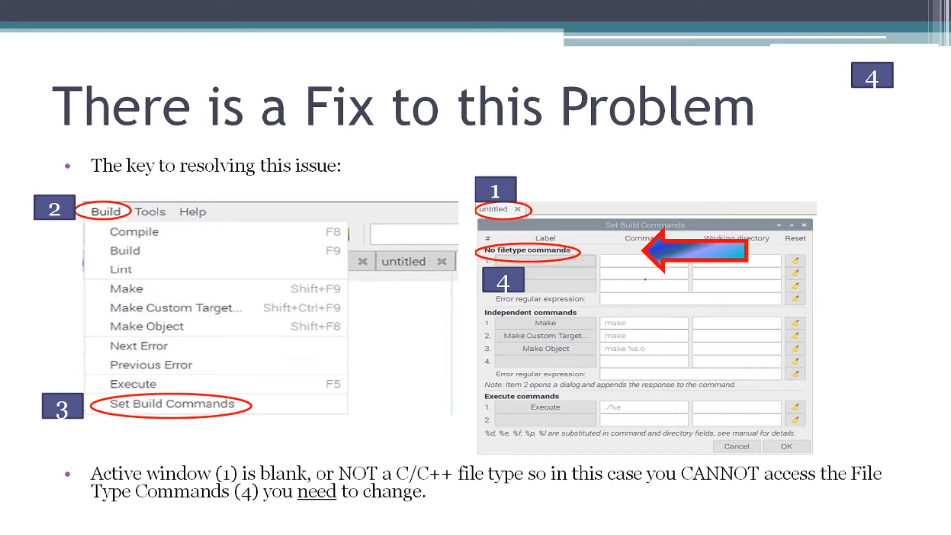
mouse_move(497, 214)
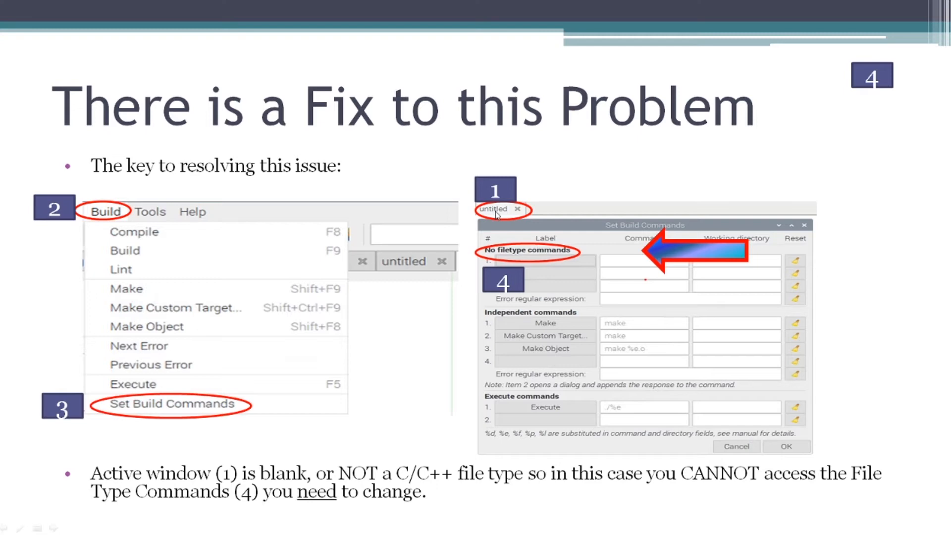
mouse_move(496, 214)
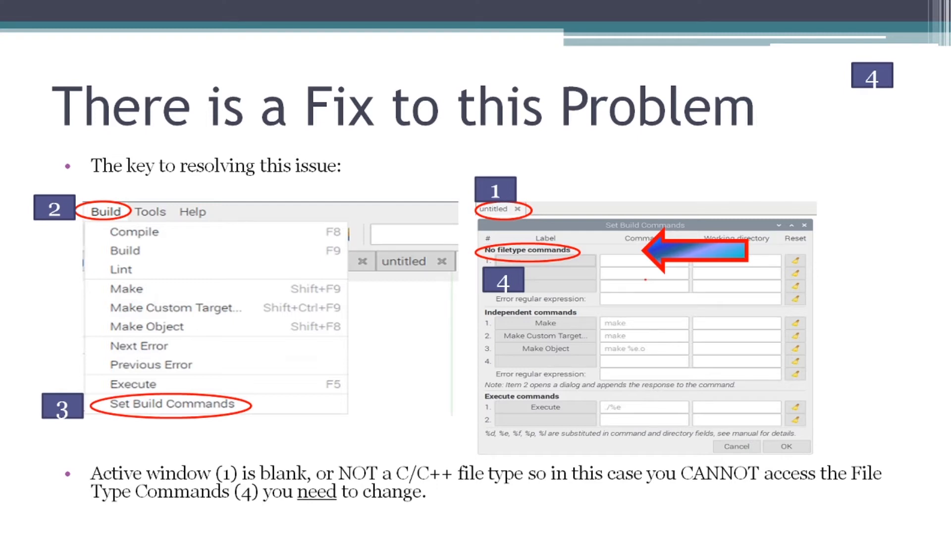
mouse_move(498, 216)
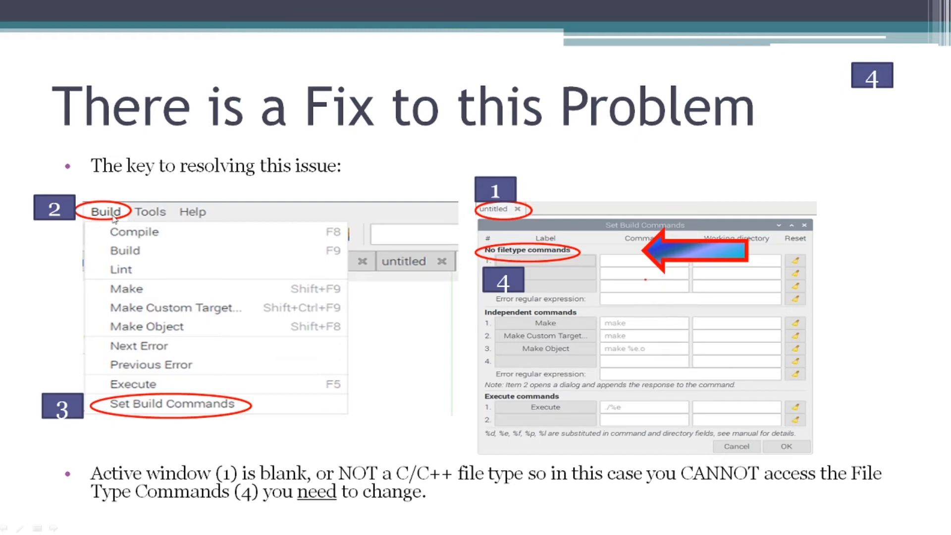
mouse_move(84, 241)
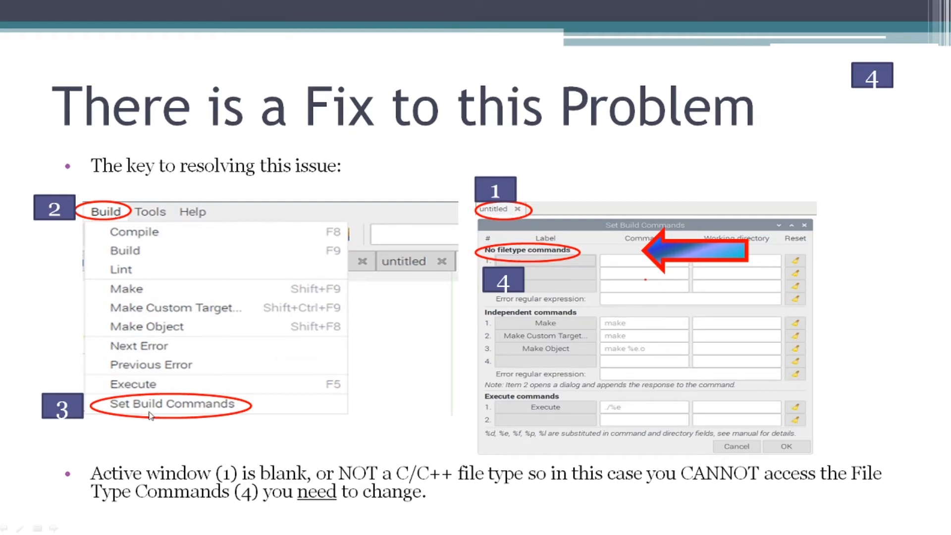
mouse_move(413, 407)
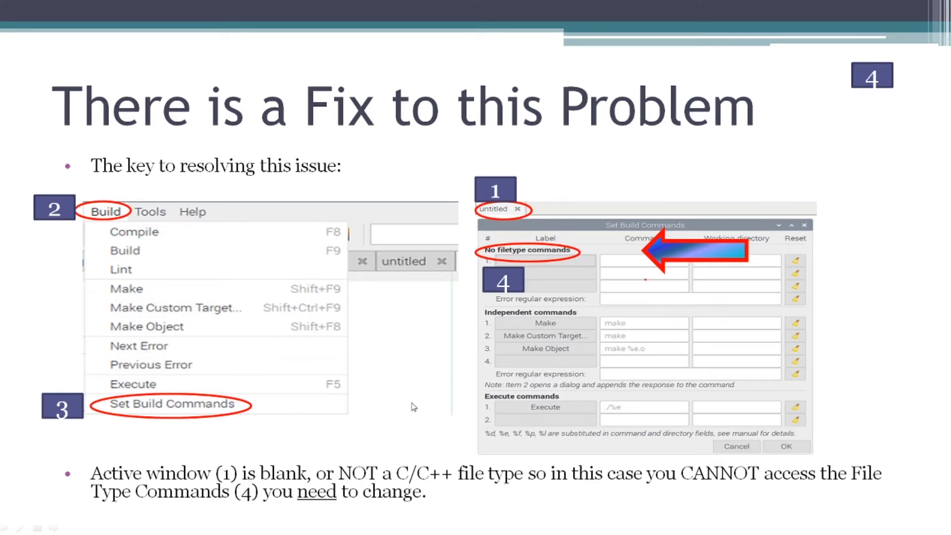
mouse_move(501, 220)
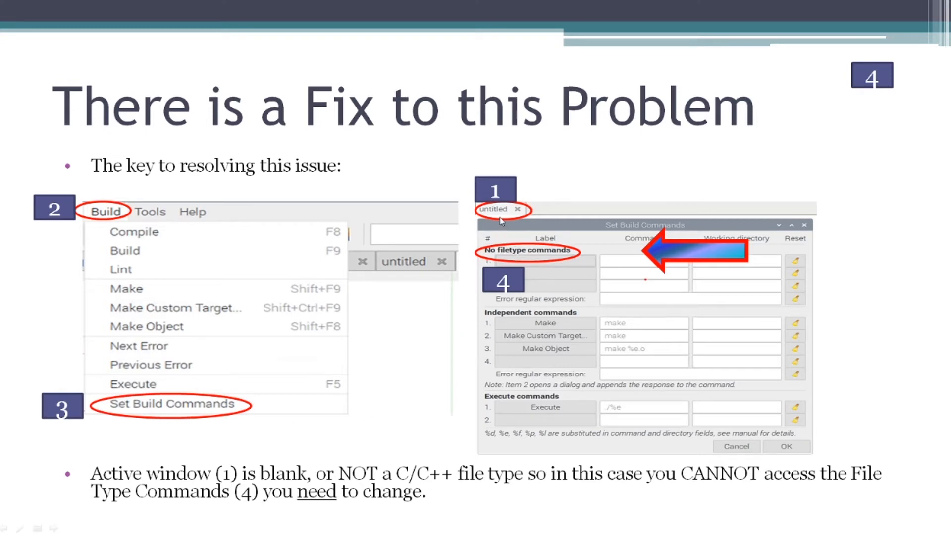
mouse_move(545, 259)
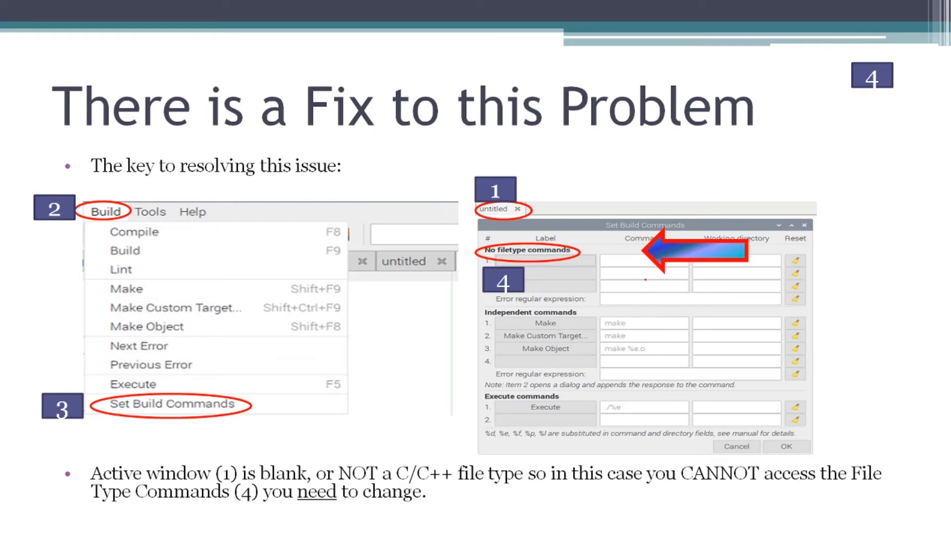
mouse_move(573, 275)
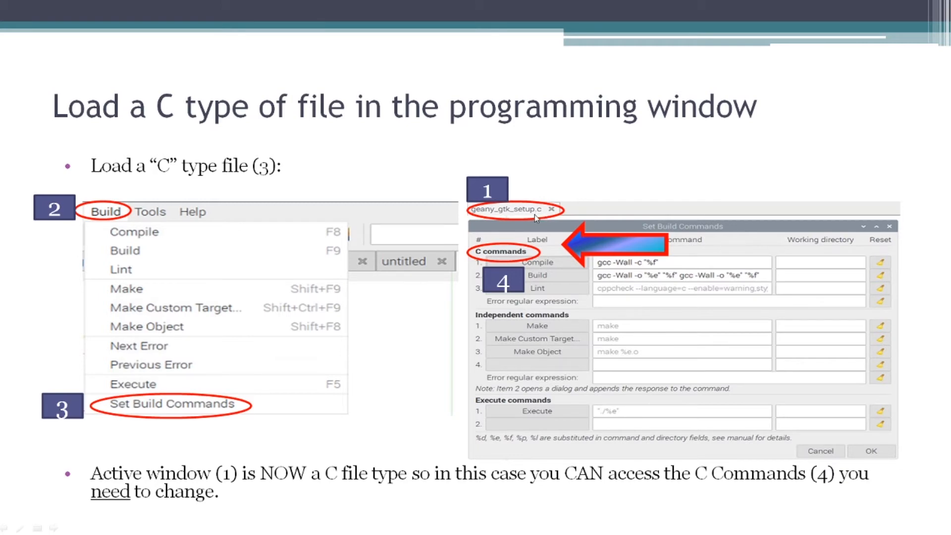
mouse_move(246, 189)
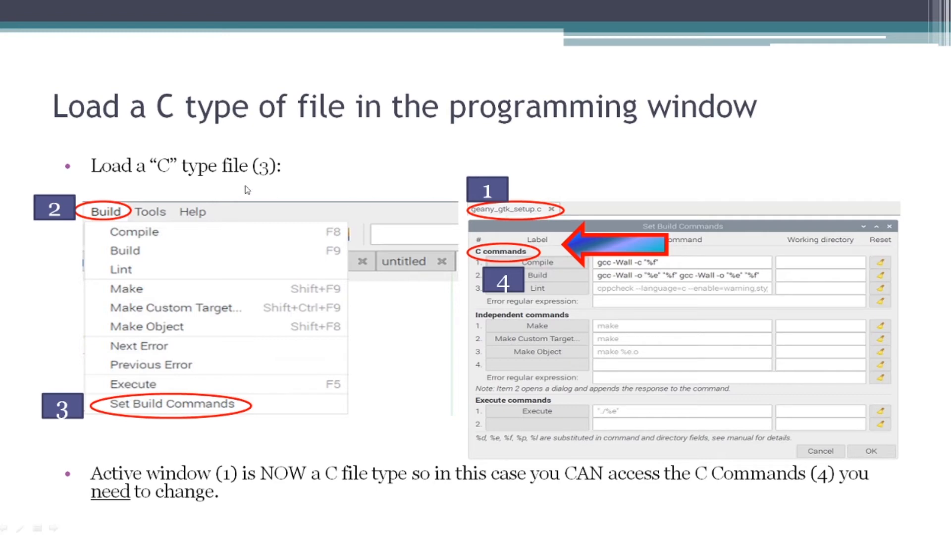
mouse_move(124, 356)
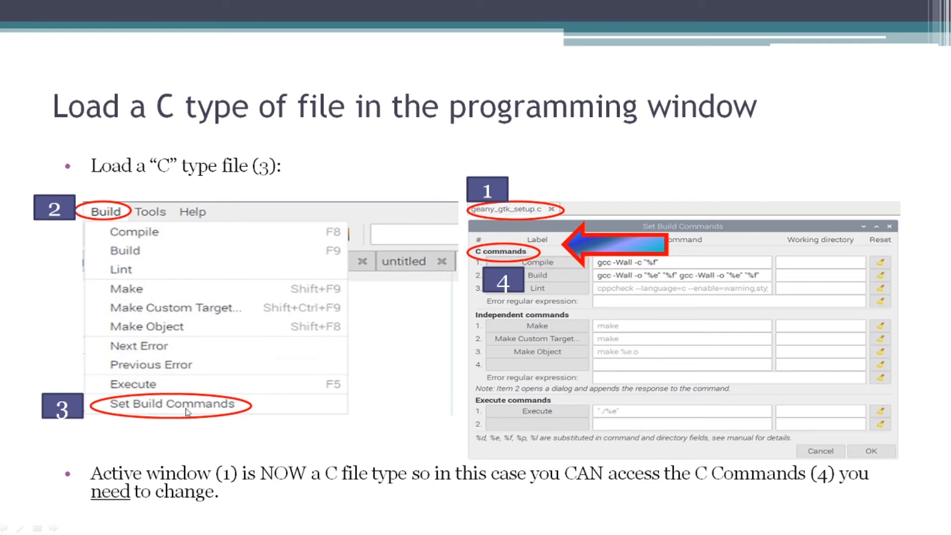
mouse_move(489, 261)
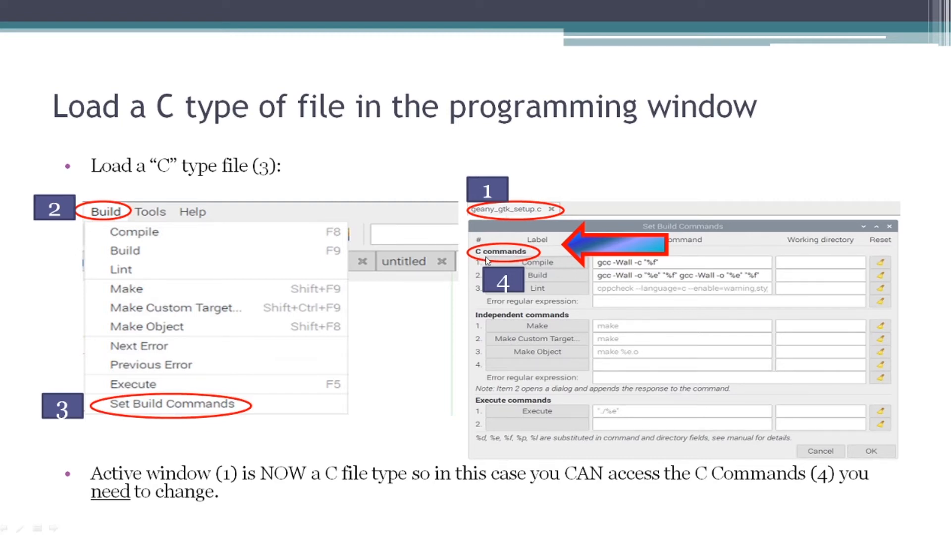
mouse_move(508, 262)
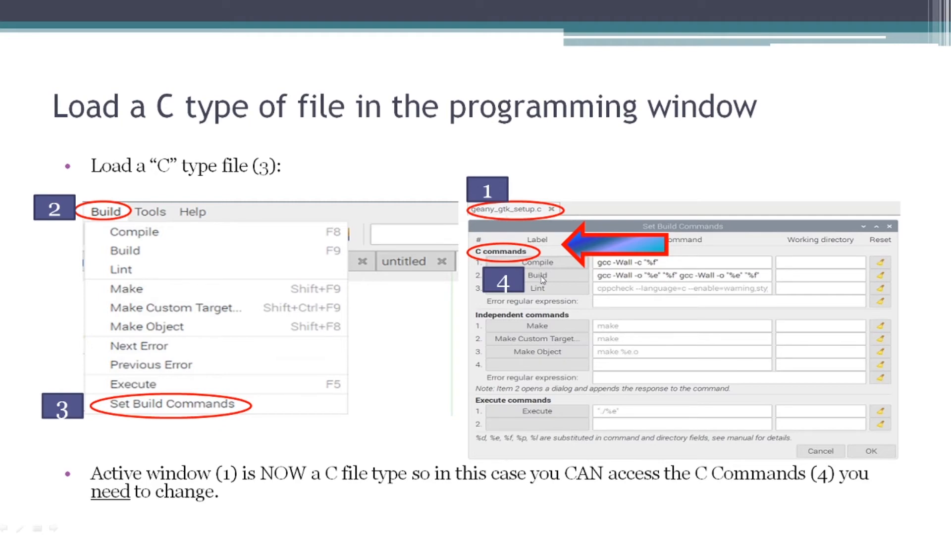
mouse_move(650, 273)
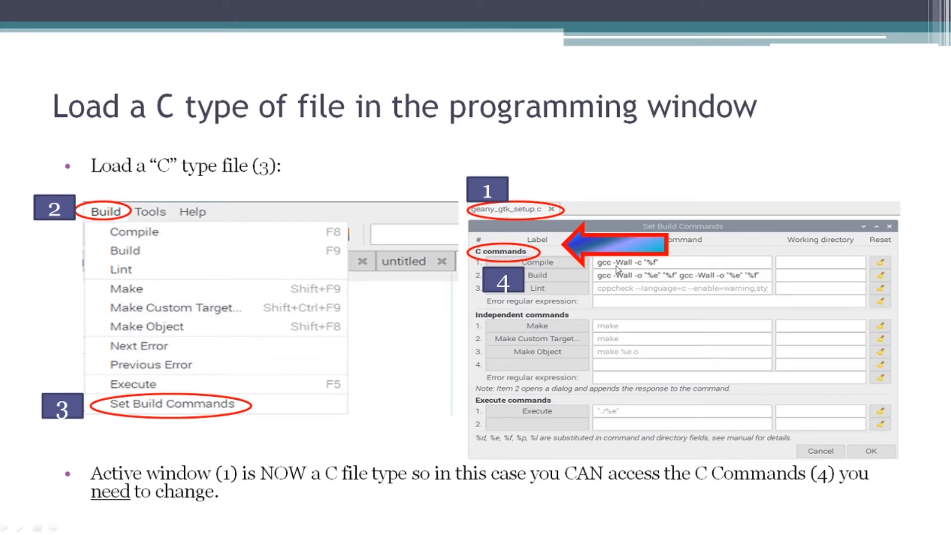
mouse_move(618, 270)
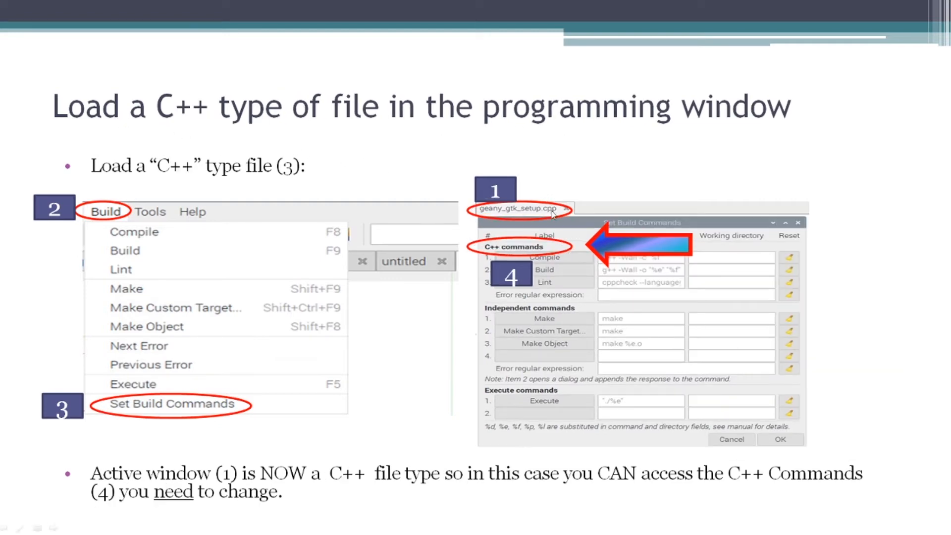
mouse_move(211, 209)
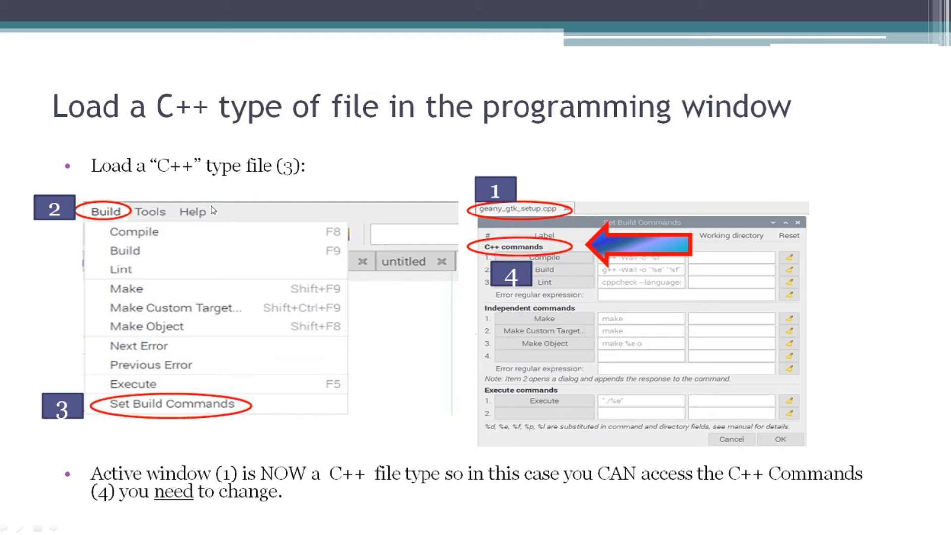
mouse_move(160, 408)
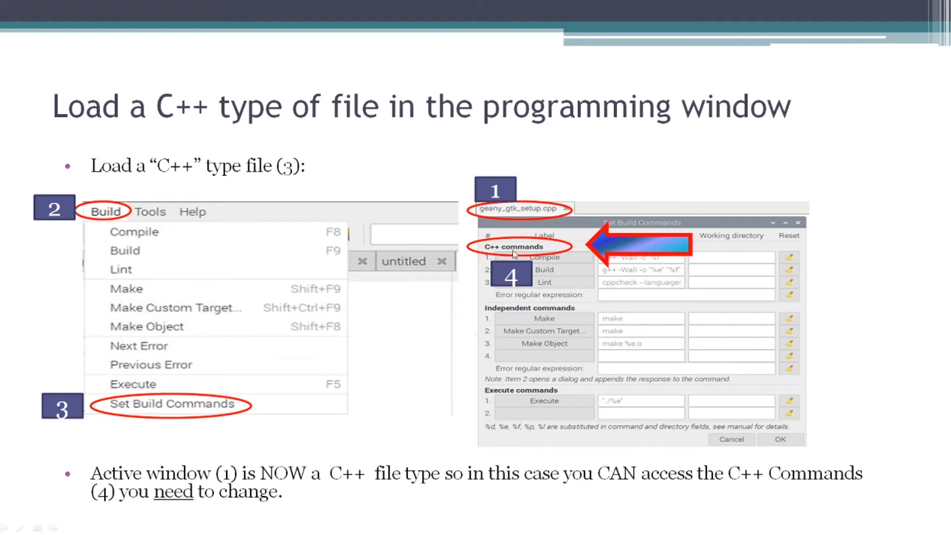
mouse_move(573, 265)
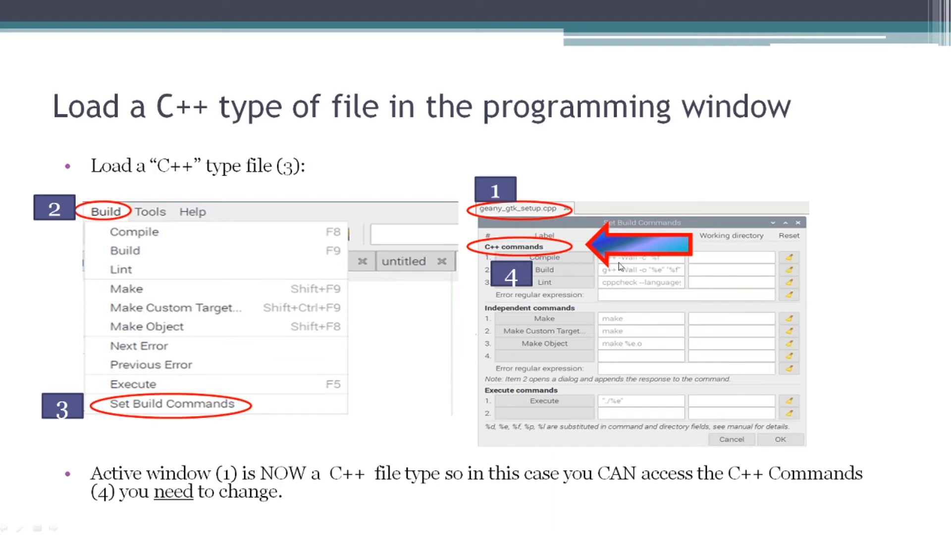
mouse_move(619, 266)
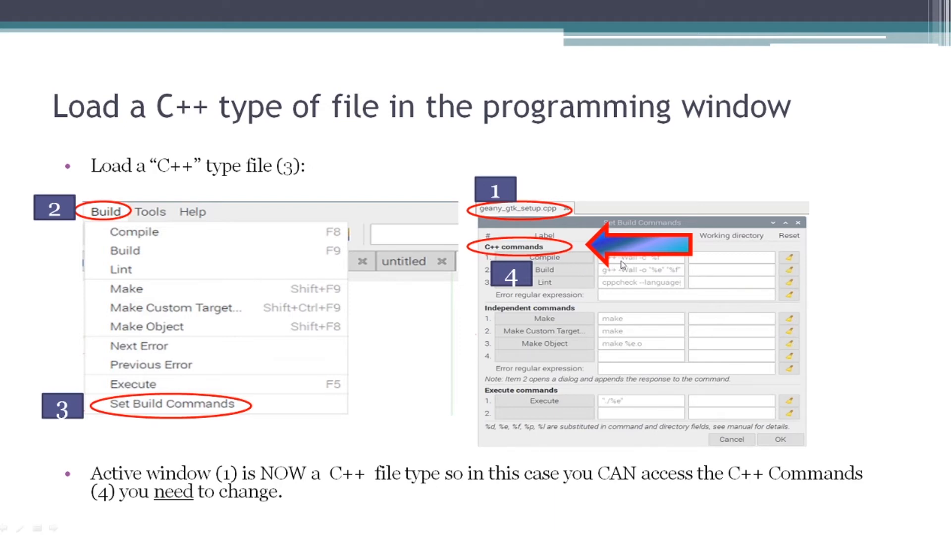
mouse_move(629, 277)
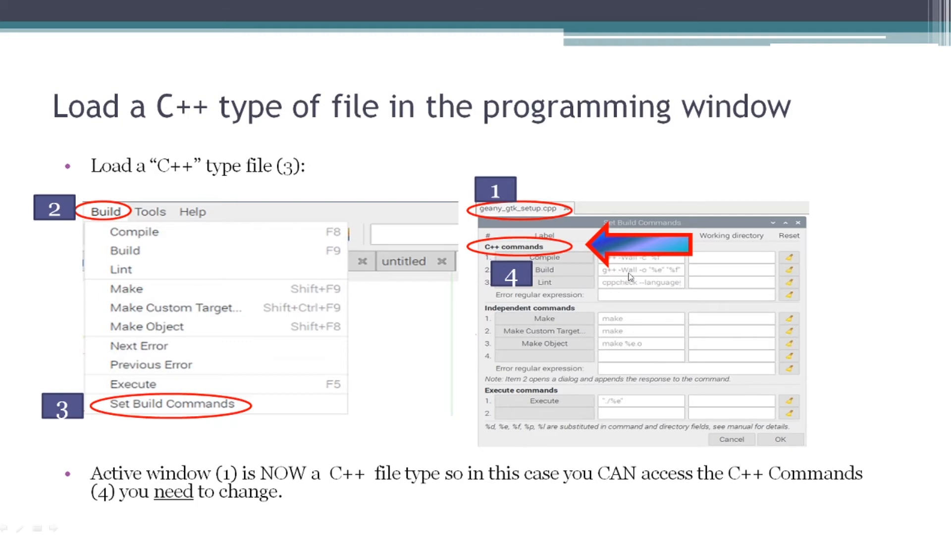
mouse_move(672, 274)
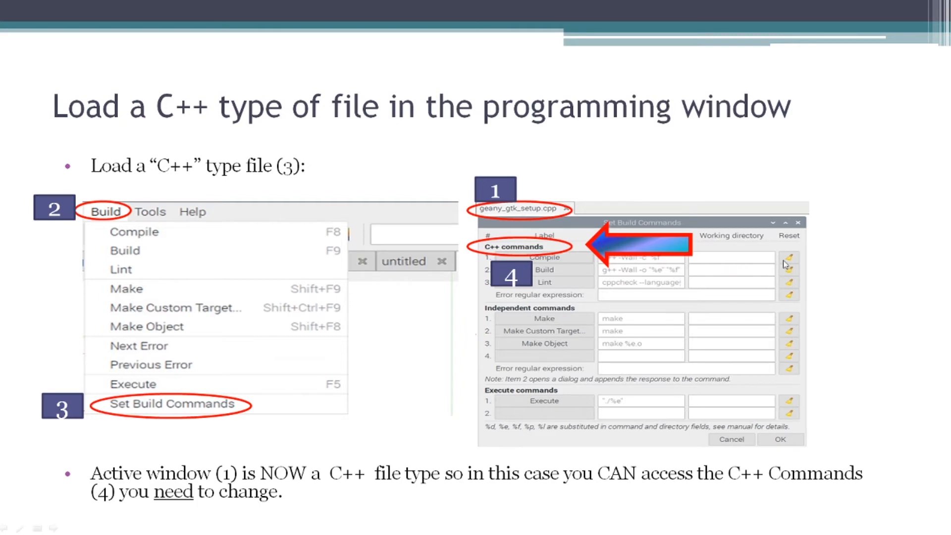
mouse_move(684, 268)
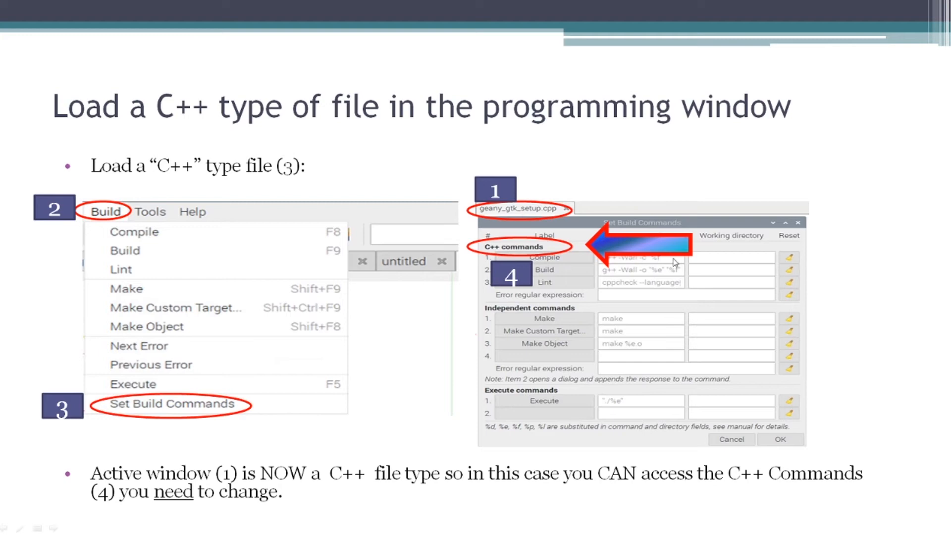
mouse_move(651, 275)
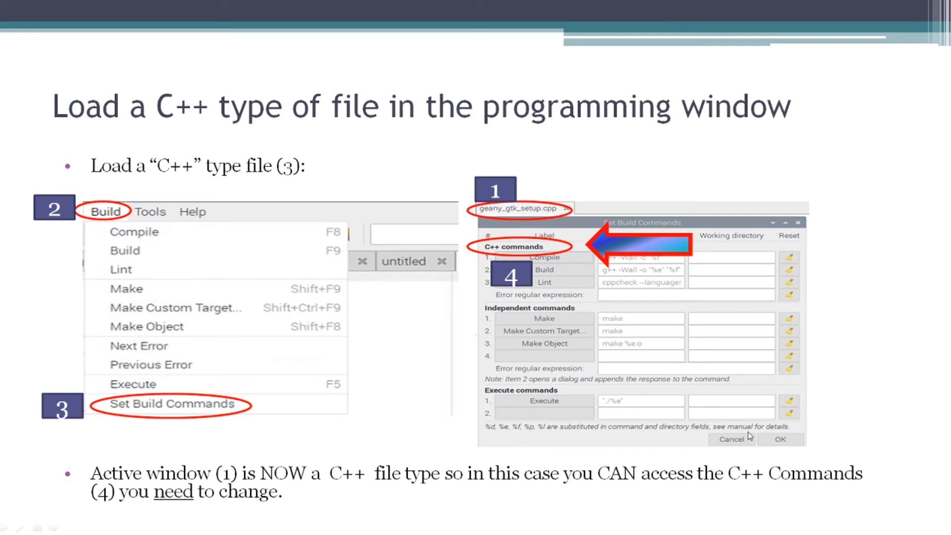
mouse_move(691, 396)
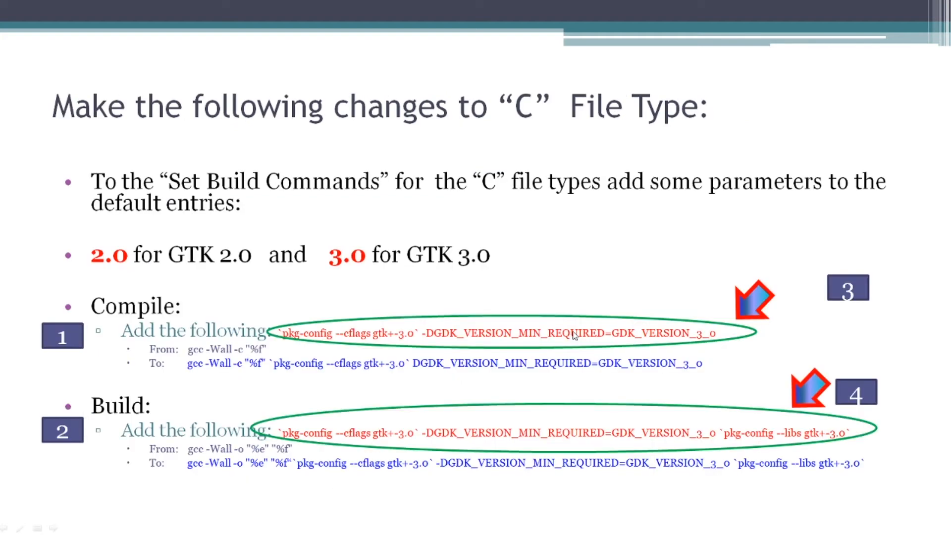
mouse_move(220, 139)
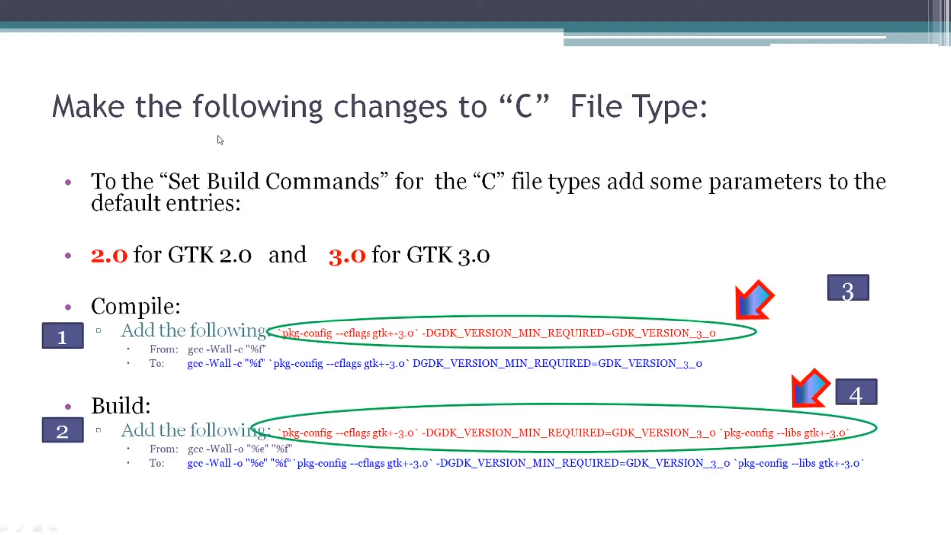
mouse_move(548, 123)
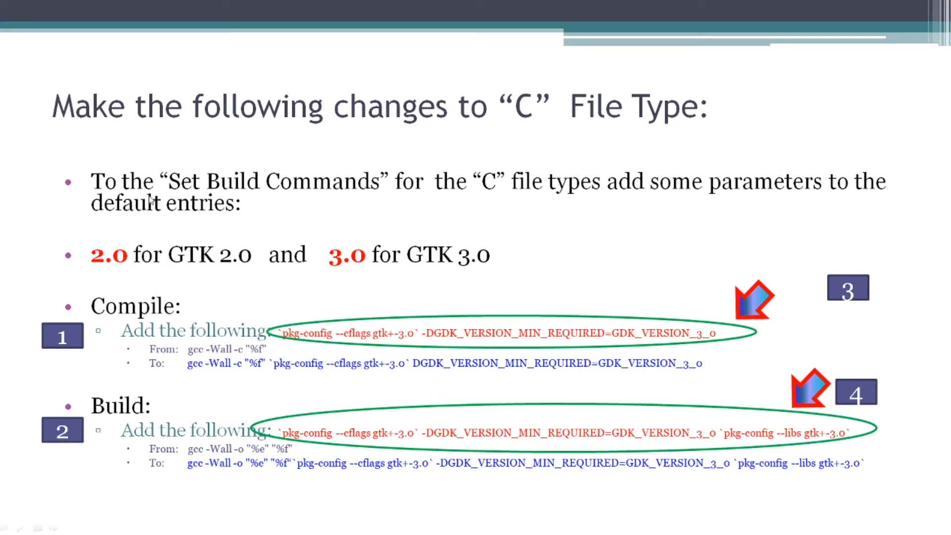
mouse_move(268, 189)
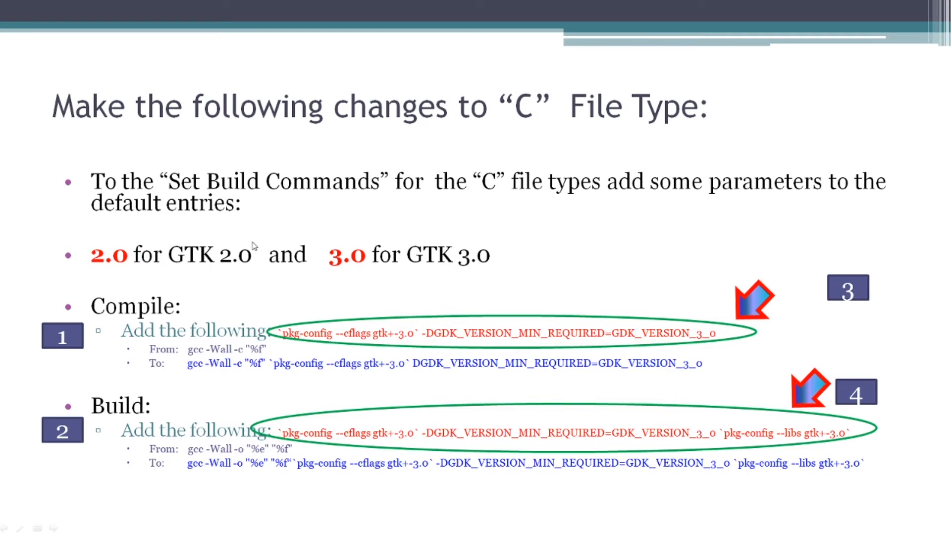
mouse_move(203, 266)
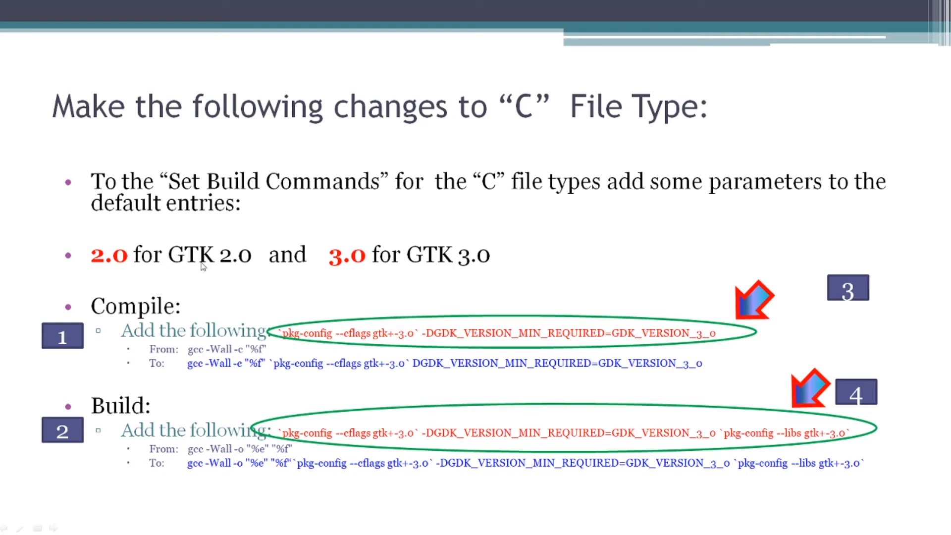
mouse_move(327, 264)
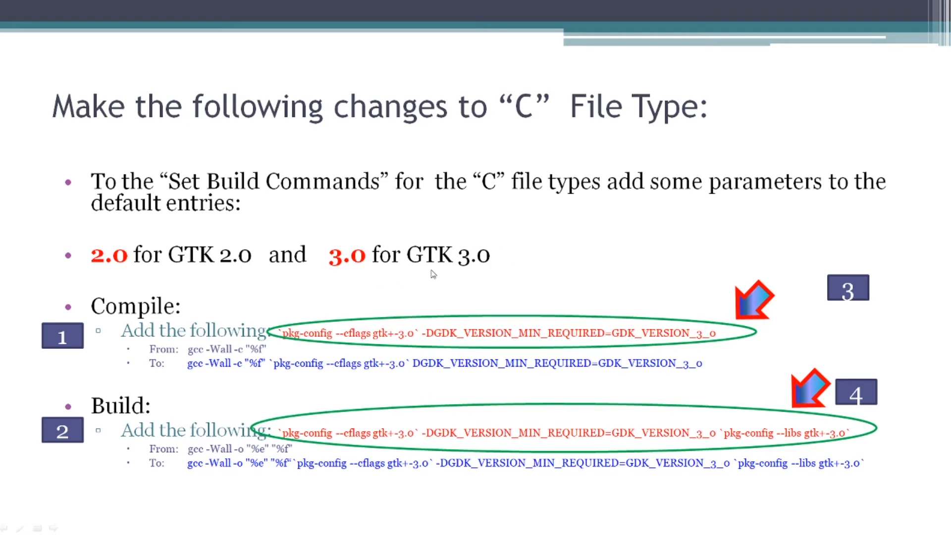
mouse_move(165, 305)
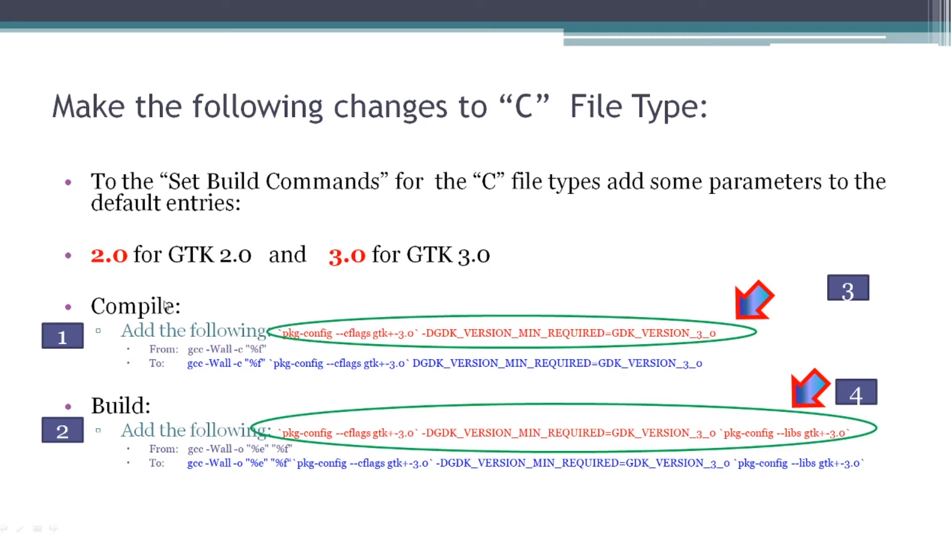
mouse_move(254, 337)
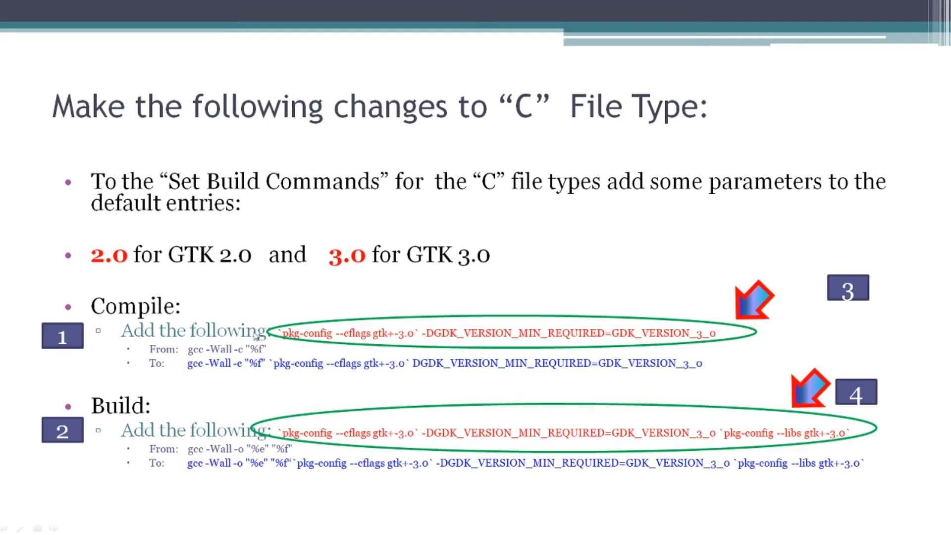
mouse_move(284, 337)
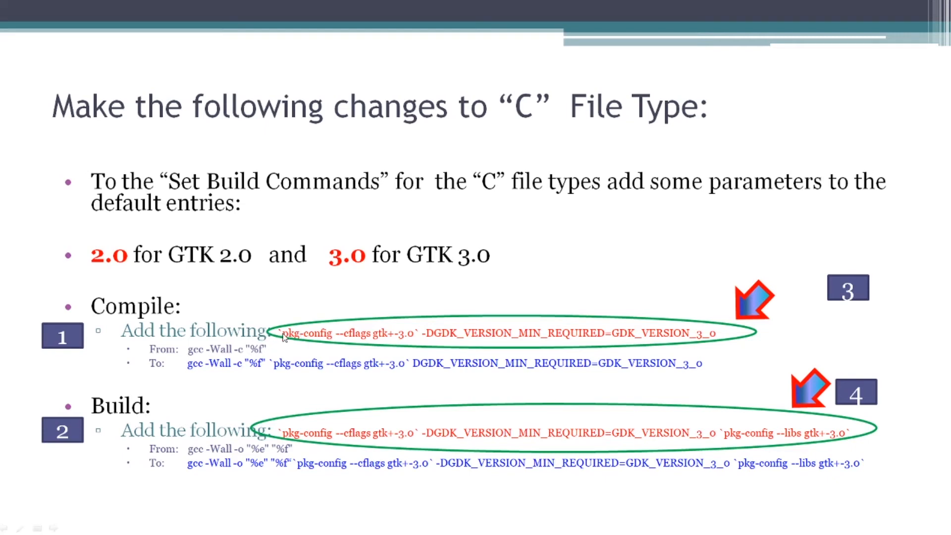
mouse_move(341, 337)
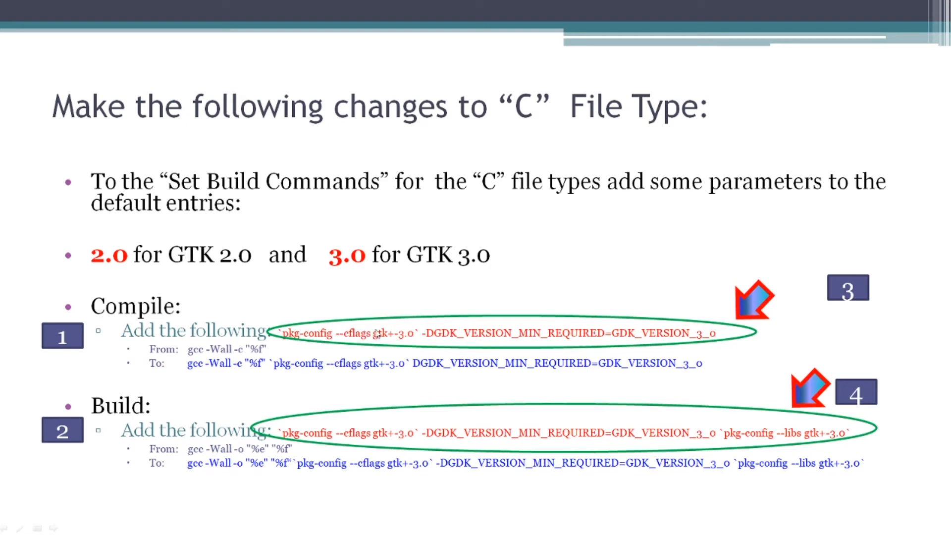
mouse_move(482, 335)
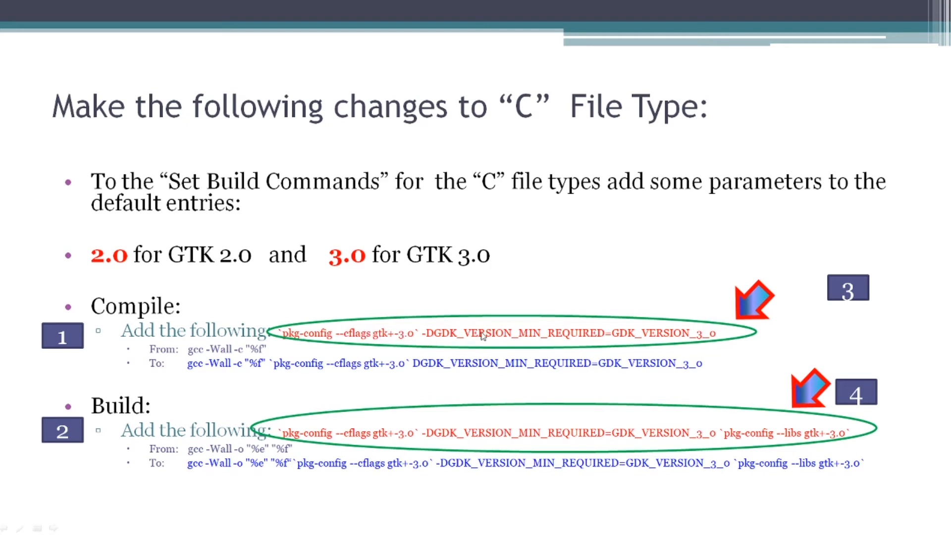
mouse_move(716, 341)
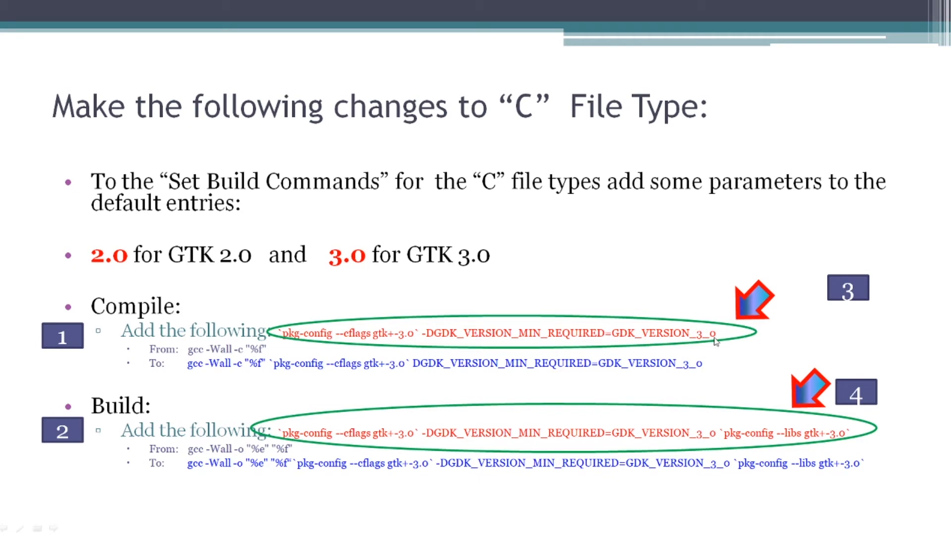
mouse_move(272, 354)
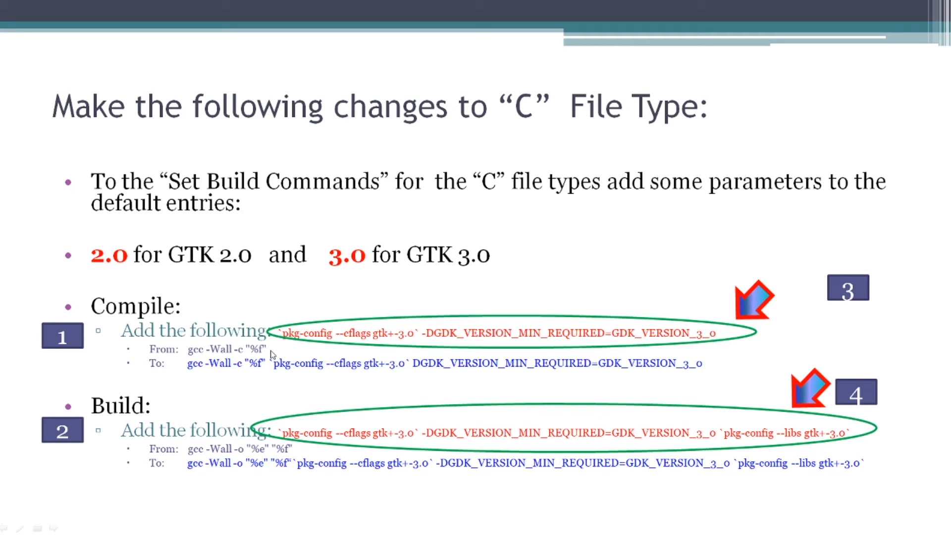
mouse_move(222, 360)
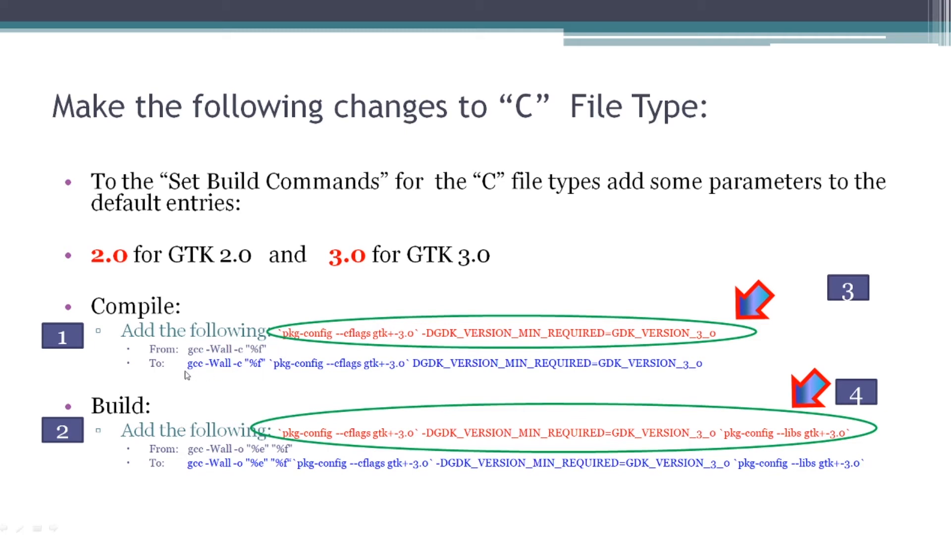
mouse_move(714, 387)
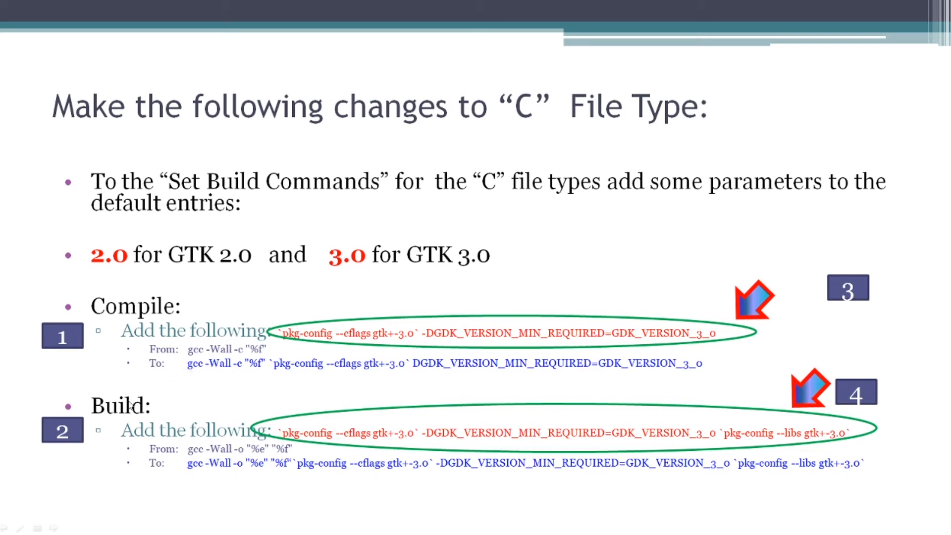
mouse_move(319, 441)
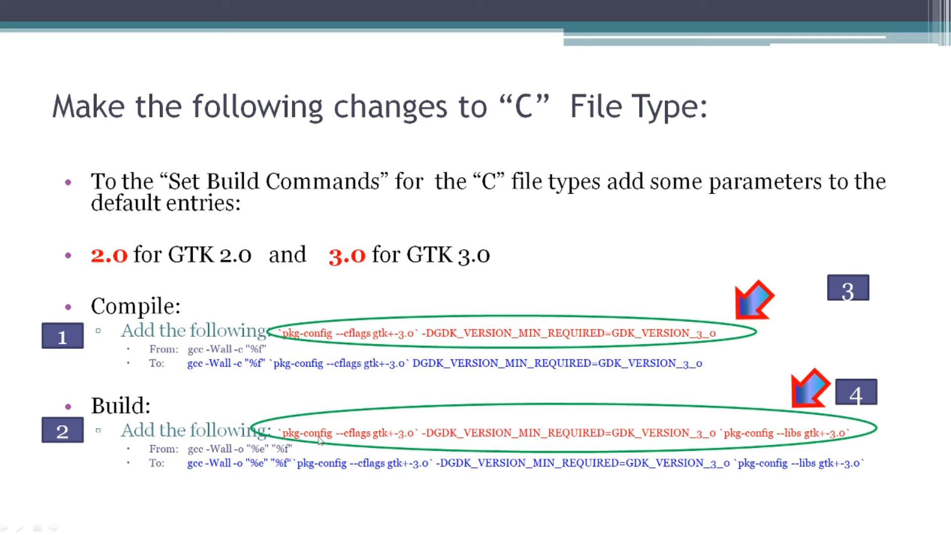
mouse_move(795, 442)
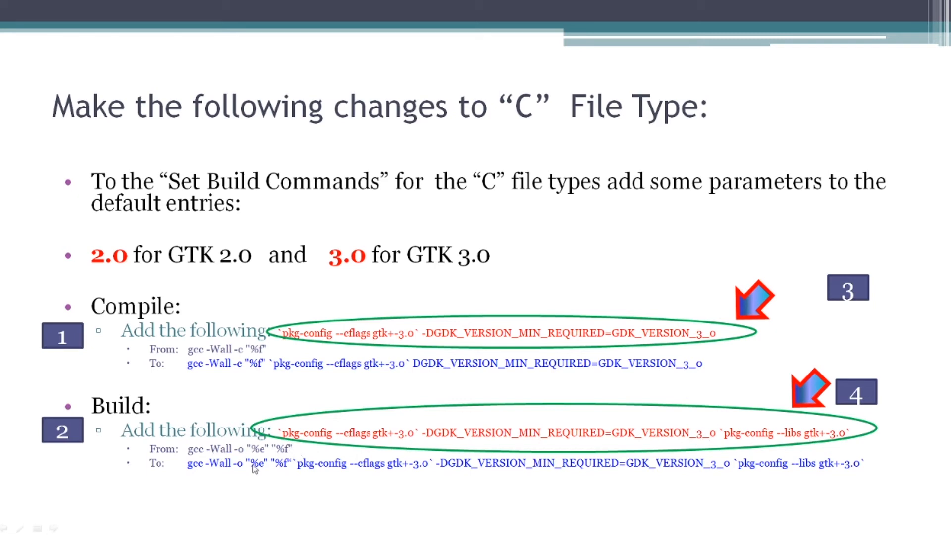
mouse_move(746, 497)
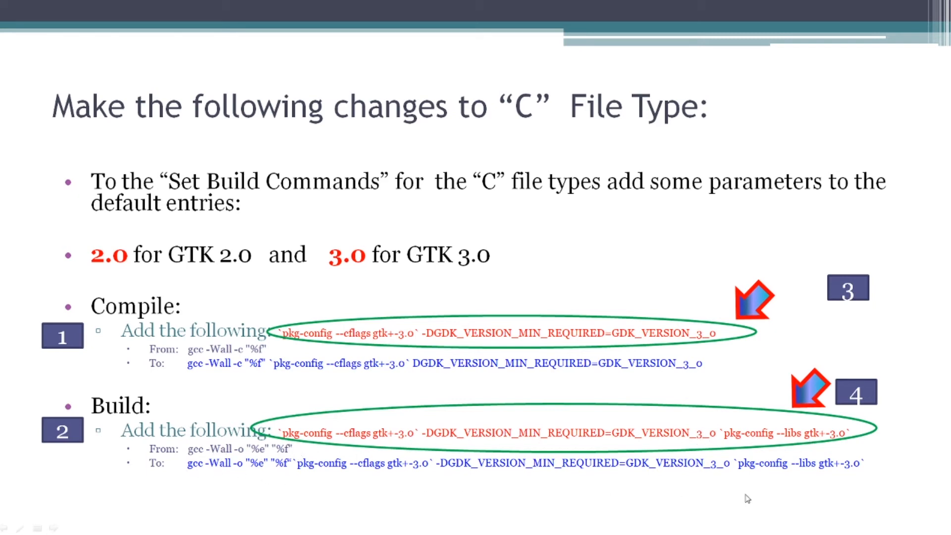
mouse_move(851, 462)
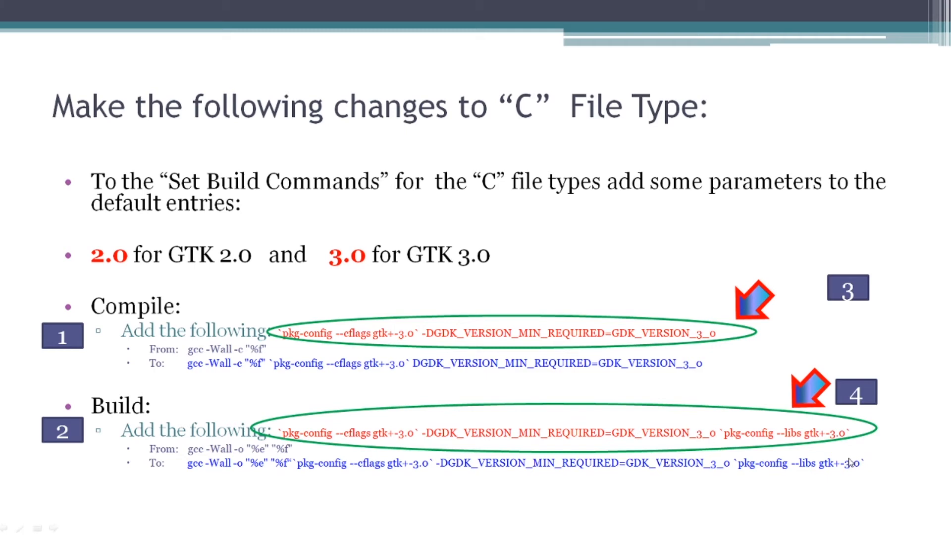
mouse_move(624, 441)
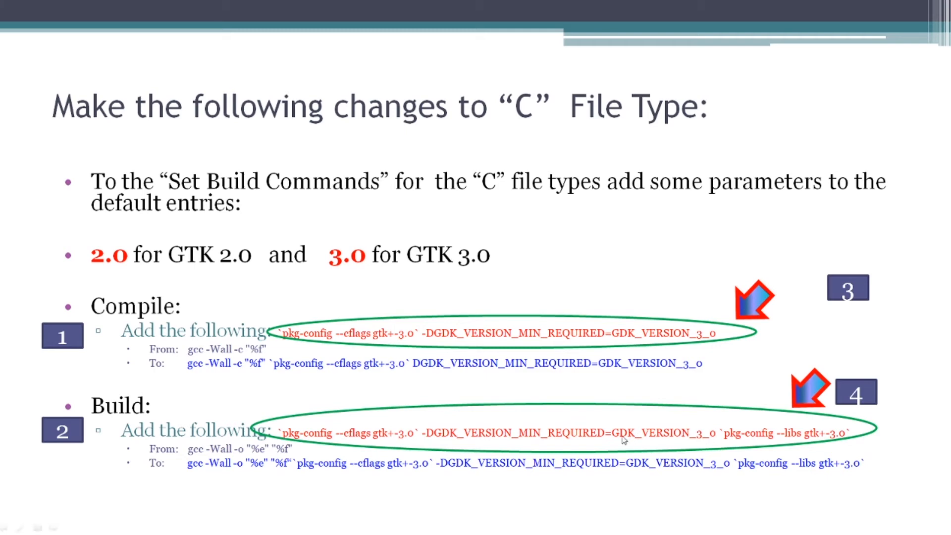
mouse_move(294, 371)
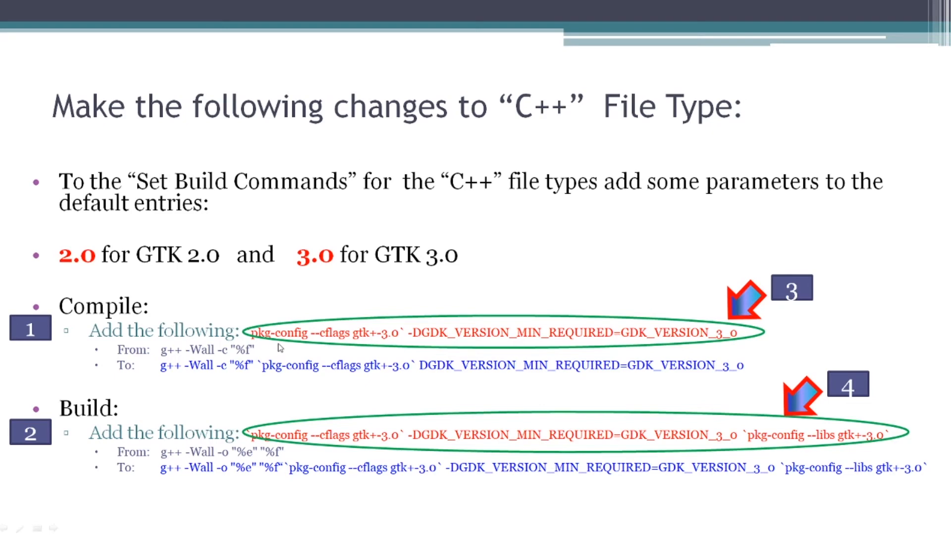
mouse_move(169, 361)
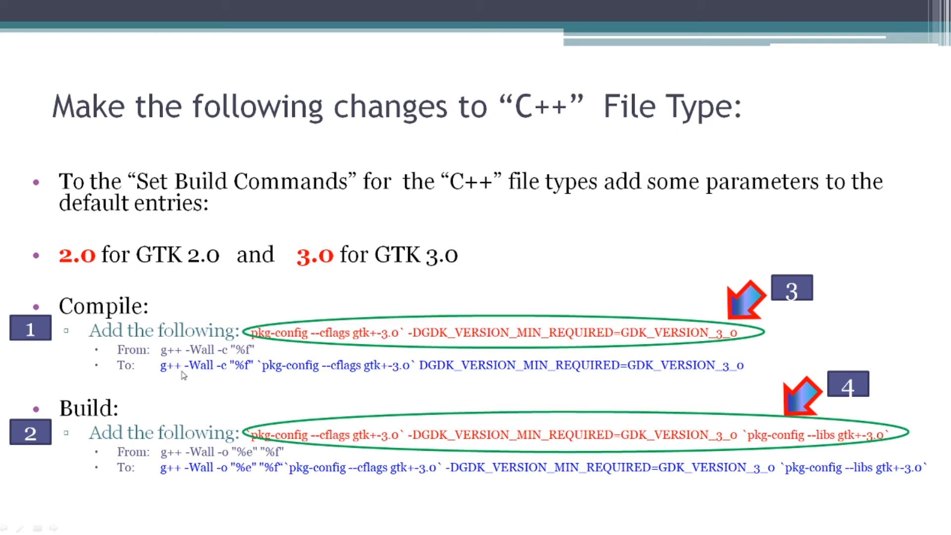
mouse_move(323, 338)
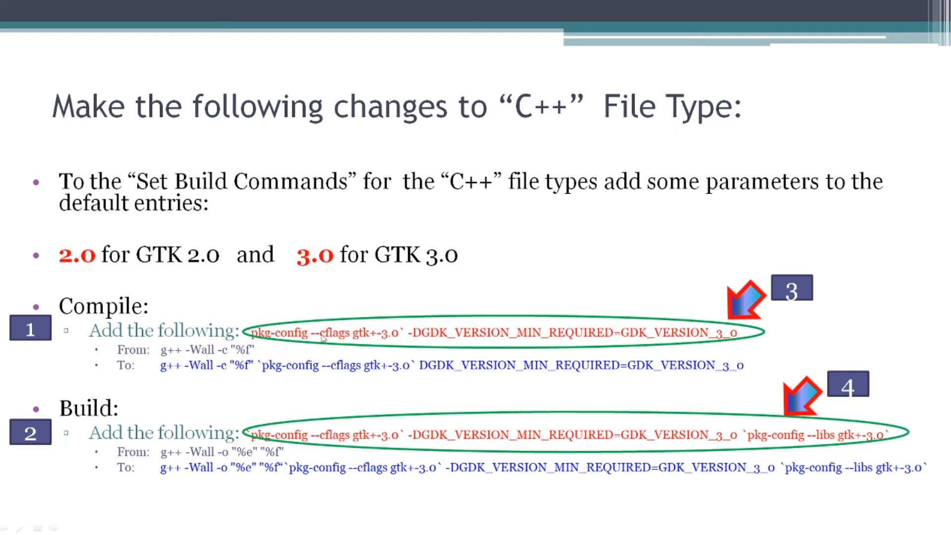
mouse_move(165, 373)
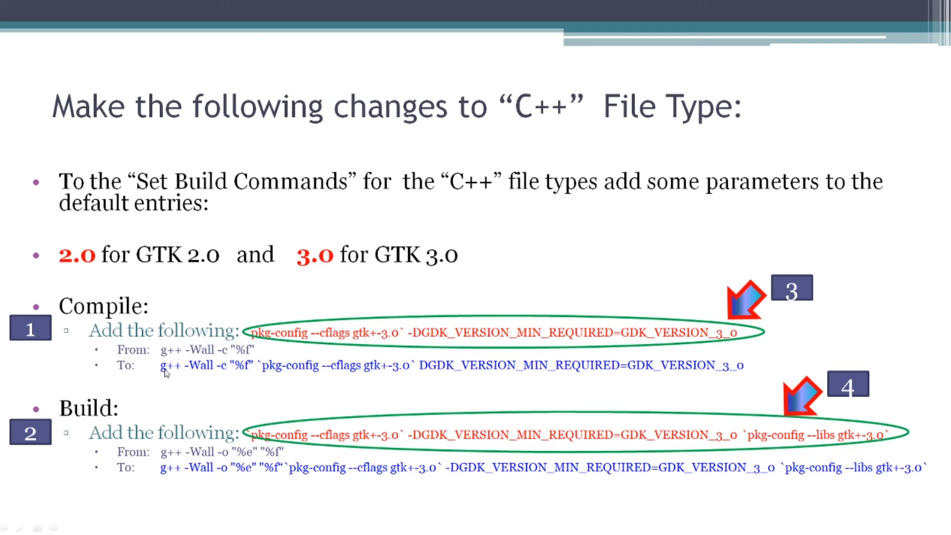
mouse_move(219, 374)
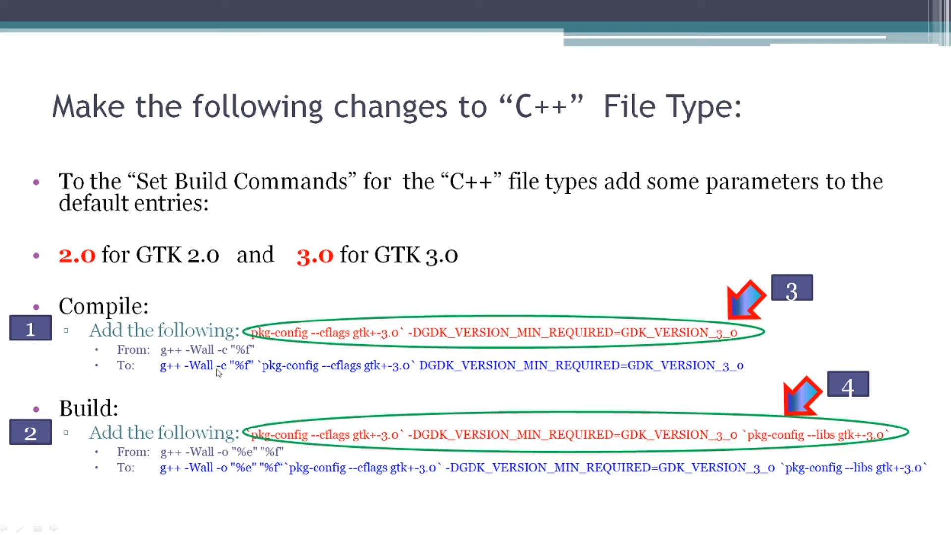
mouse_move(231, 373)
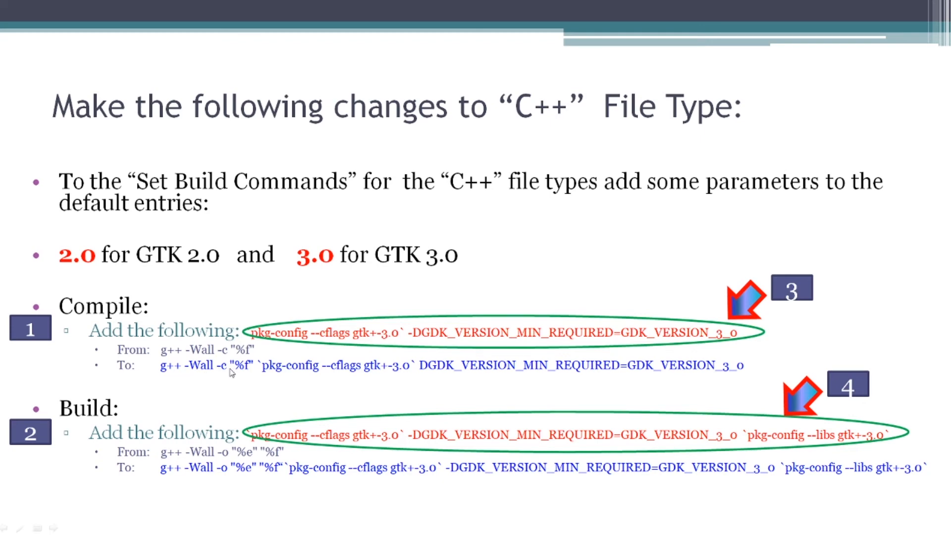
mouse_move(273, 440)
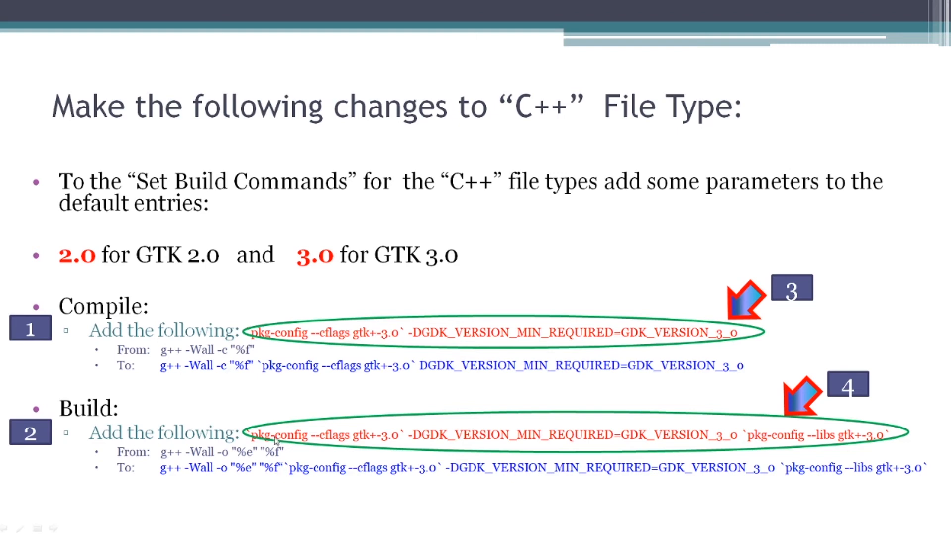
mouse_move(178, 486)
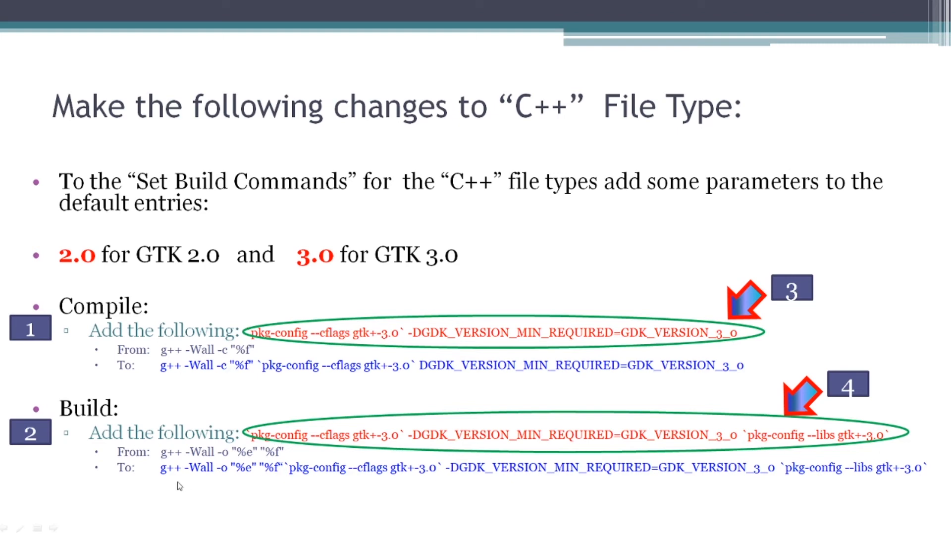
mouse_move(227, 464)
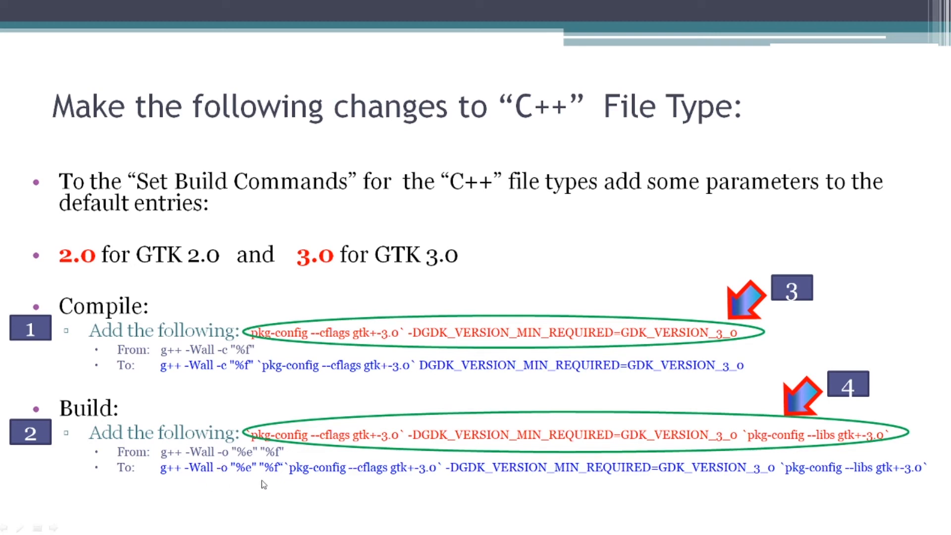
mouse_move(448, 492)
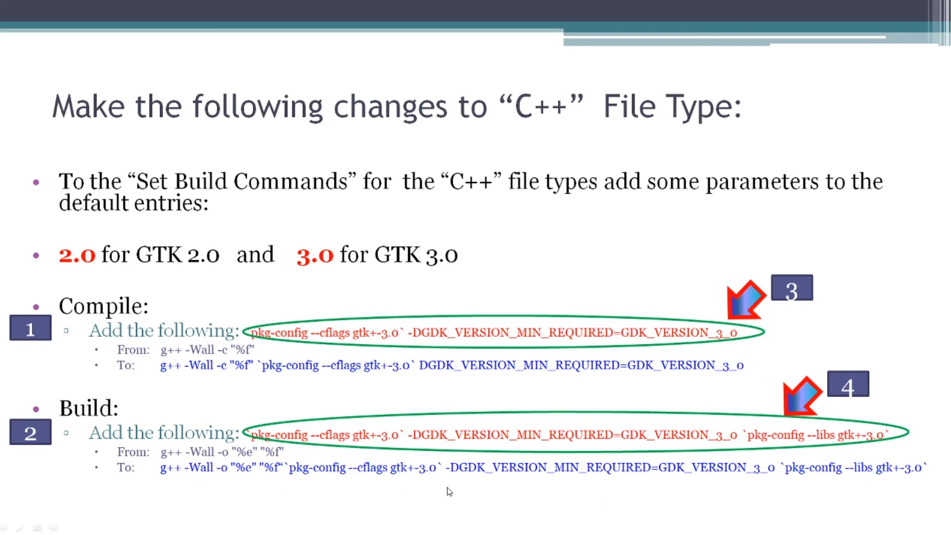
mouse_move(423, 475)
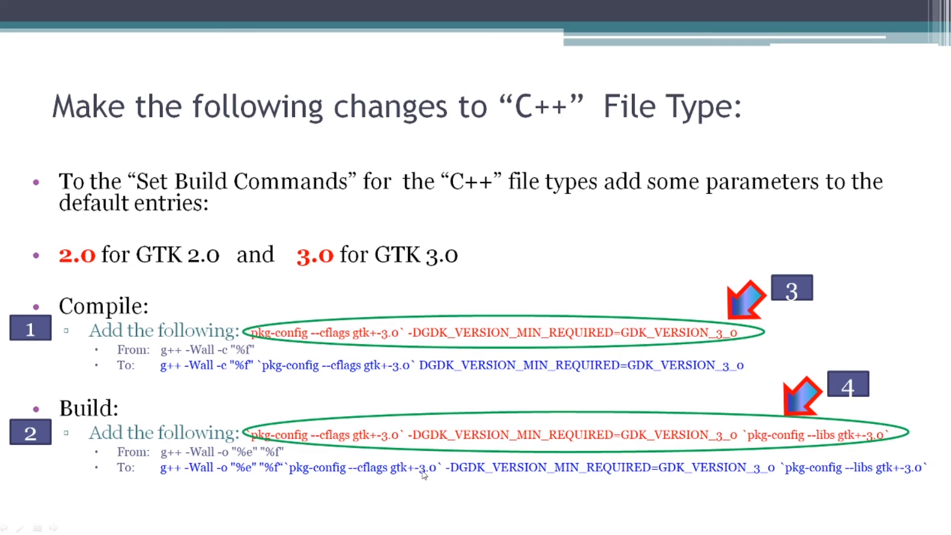
- Advance the slideshow to the slide showing the GTK-extended compile and build entries
key(Right)
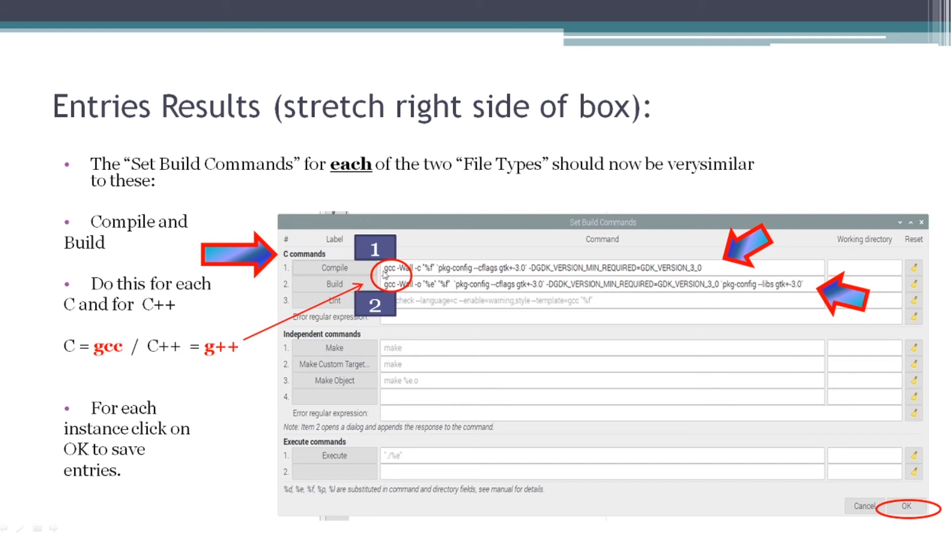
mouse_move(215, 363)
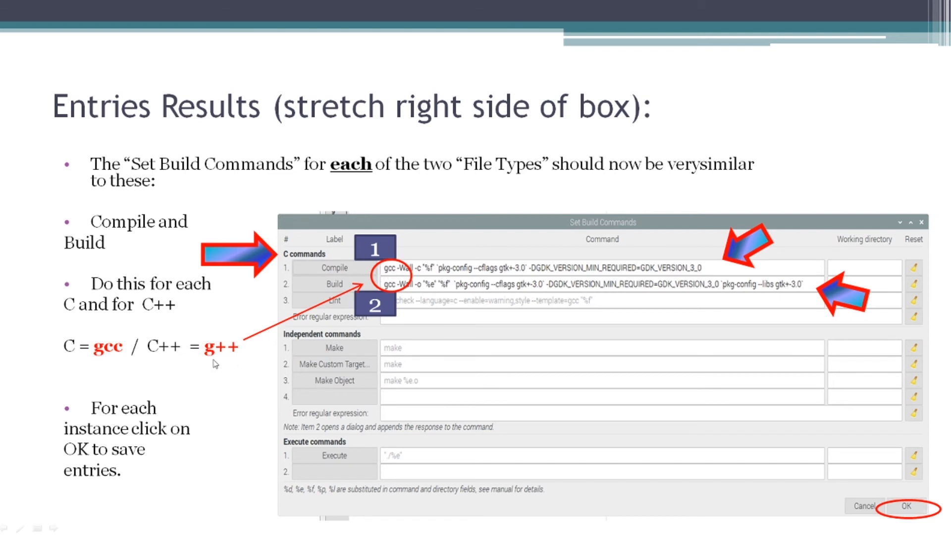
mouse_move(394, 289)
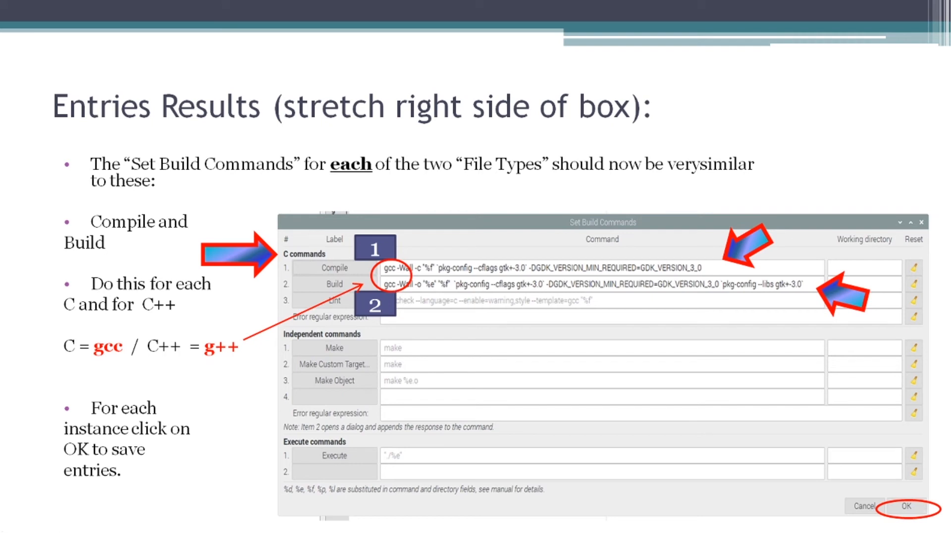
mouse_move(308, 359)
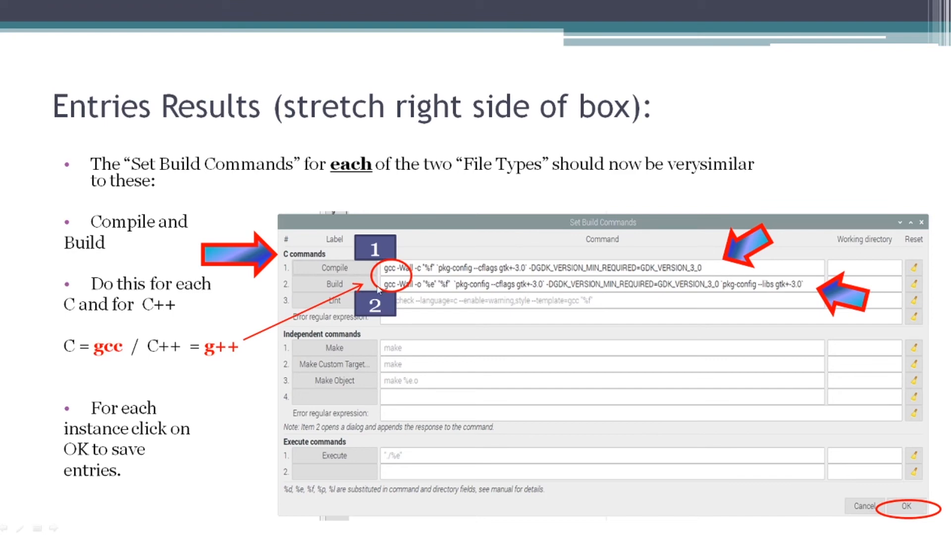
mouse_move(799, 296)
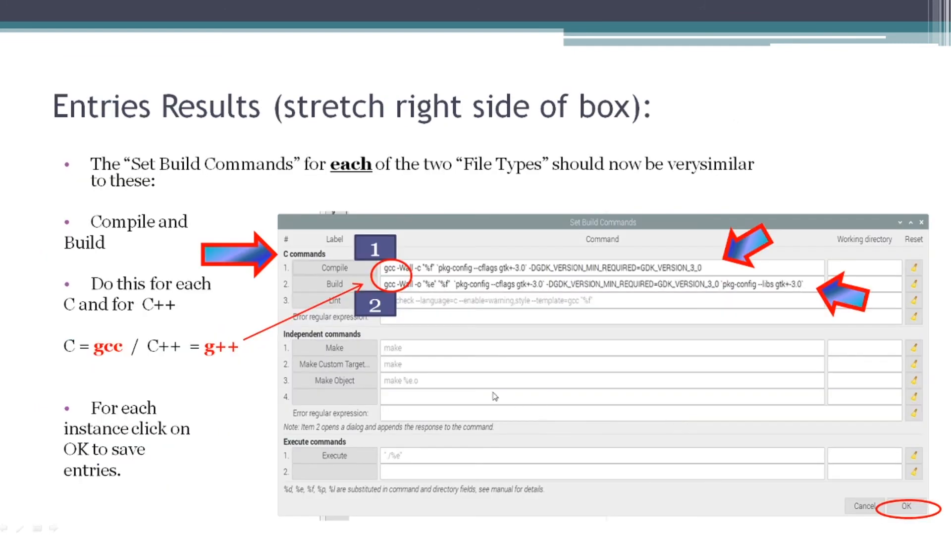
mouse_move(464, 282)
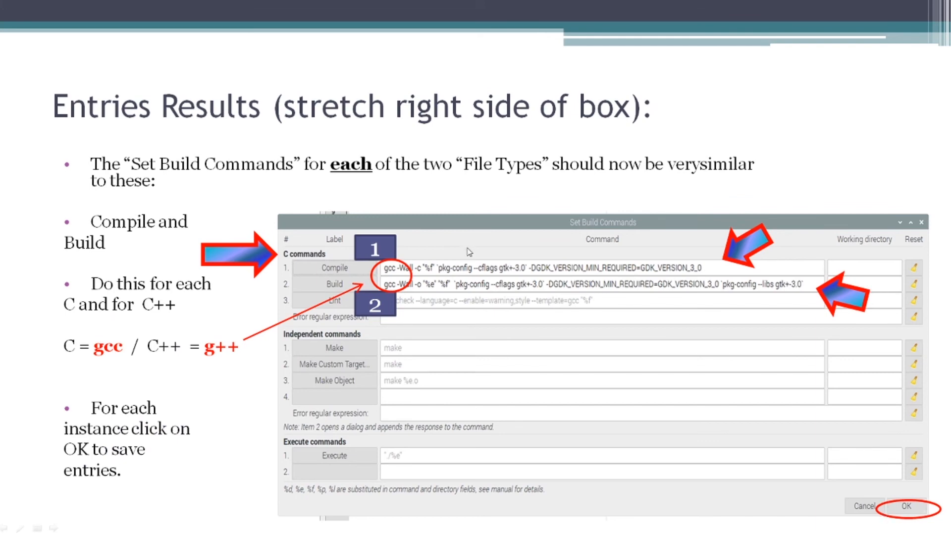
mouse_move(768, 457)
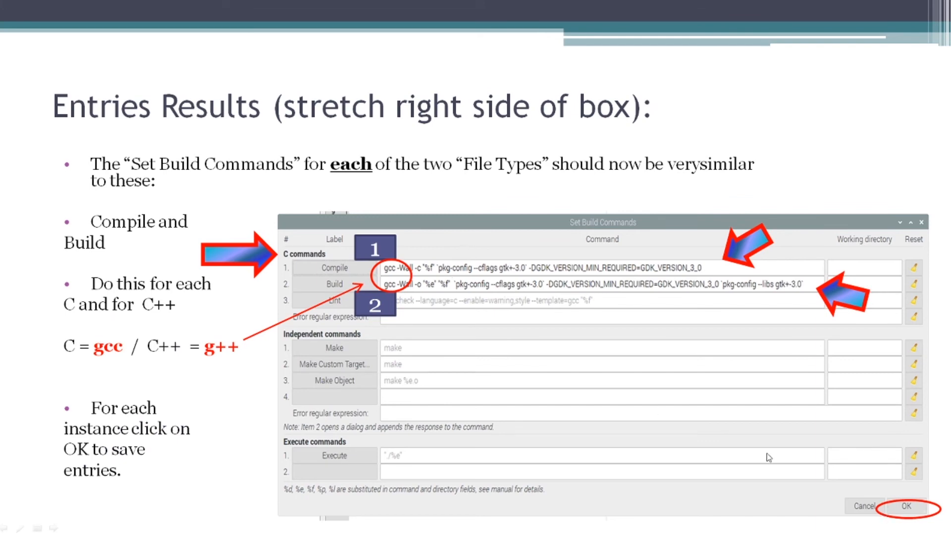
- Advance to the Larger View slide enlarging the Set Build Commands dialog
key(Right)
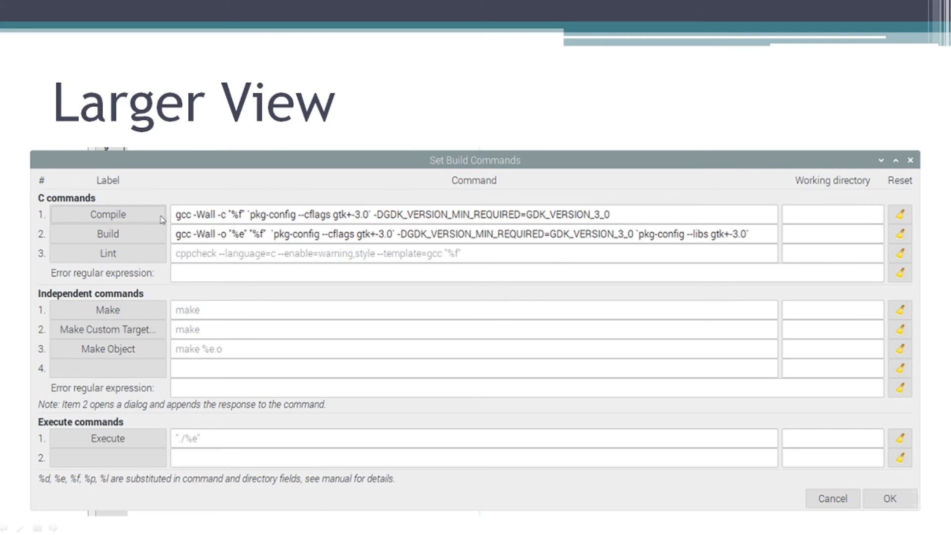
mouse_move(140, 233)
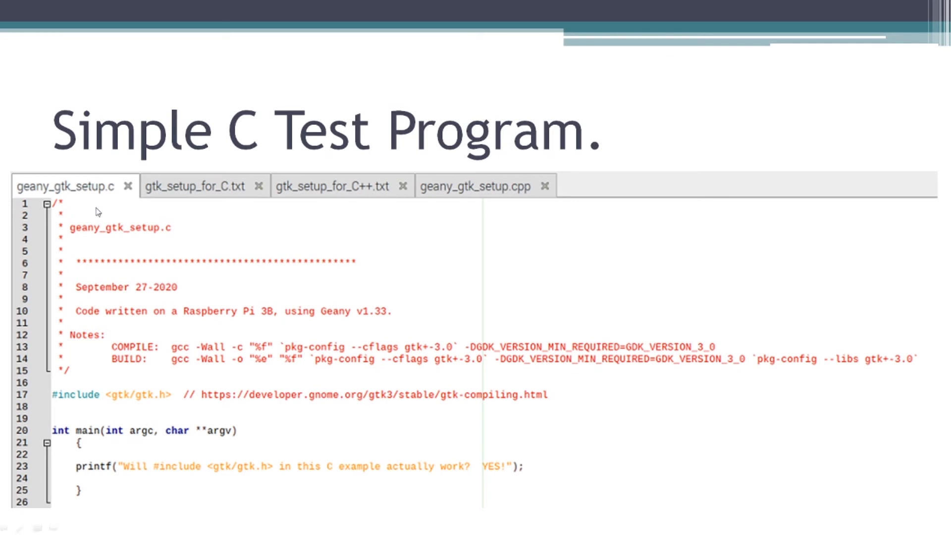
mouse_move(58, 407)
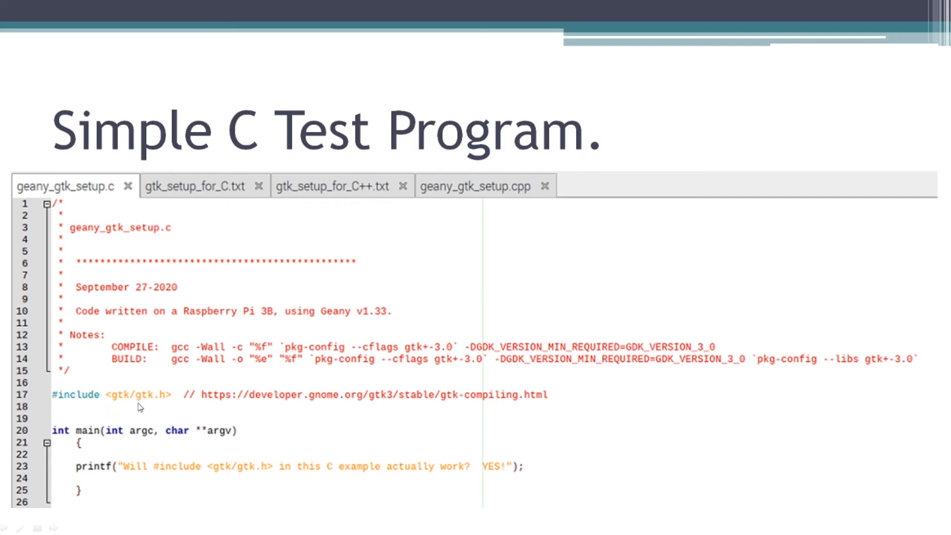
mouse_move(231, 413)
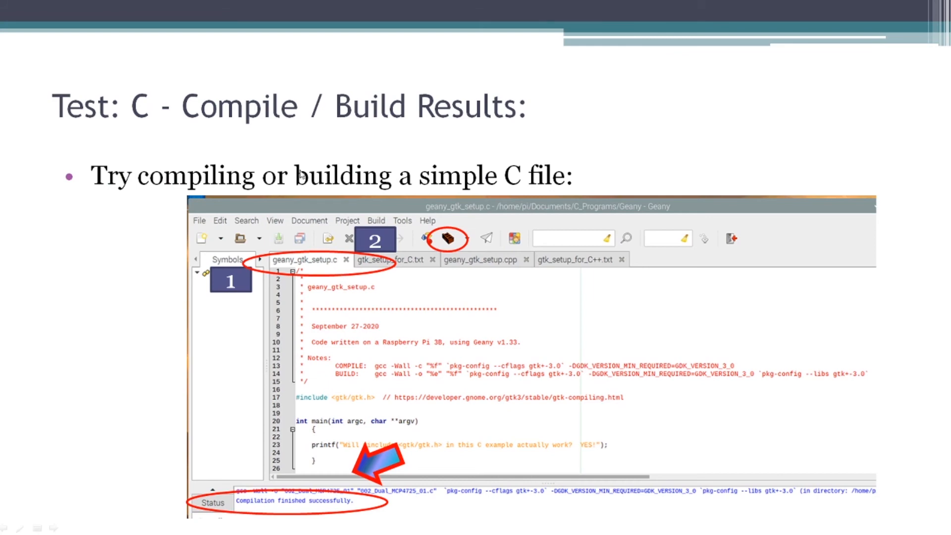
mouse_move(357, 121)
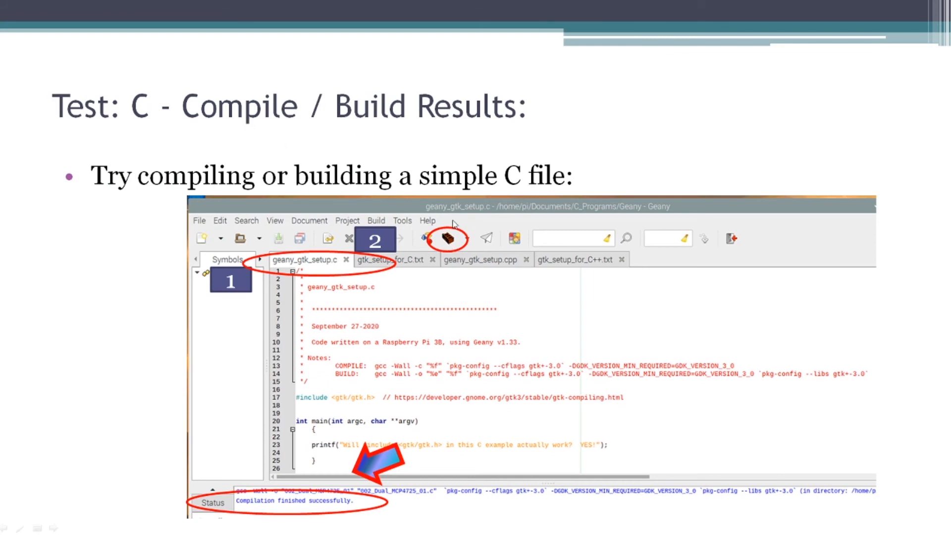
mouse_move(337, 269)
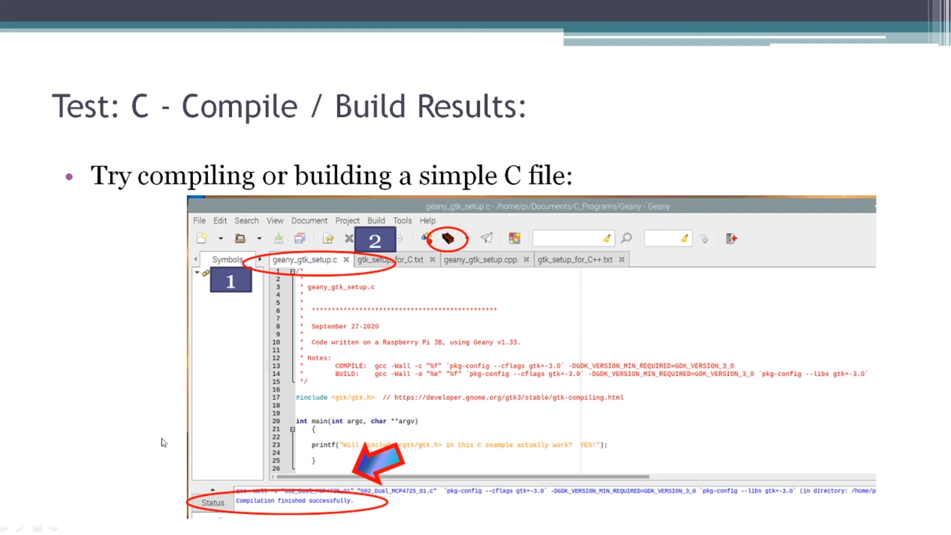
- Advance to the slide showing geany_gtk_setup.cpp, which includes gtk/gtk.h
key(Right)
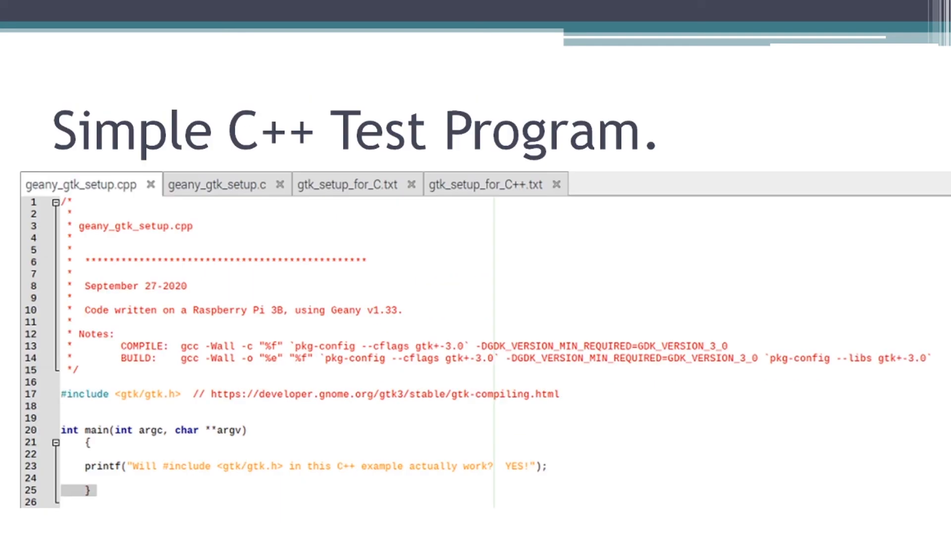
mouse_move(264, 177)
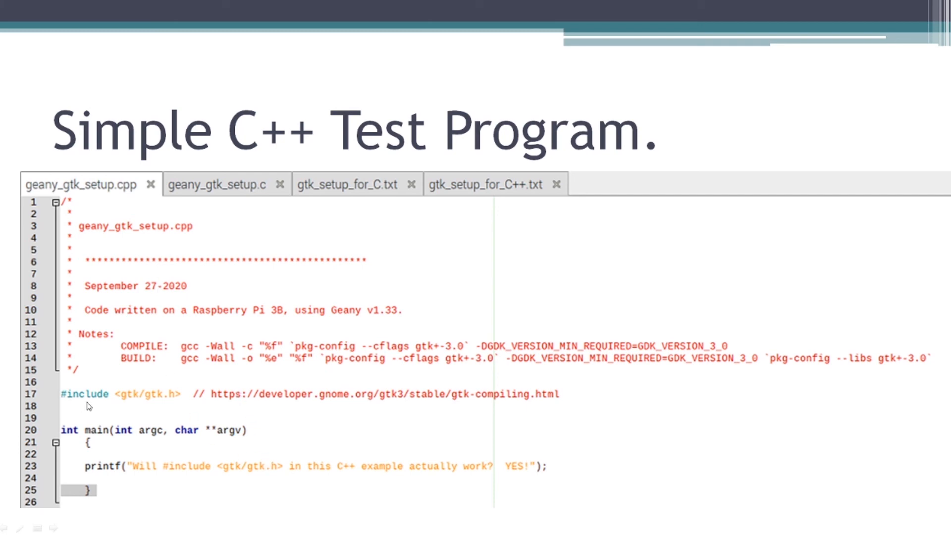
mouse_move(148, 409)
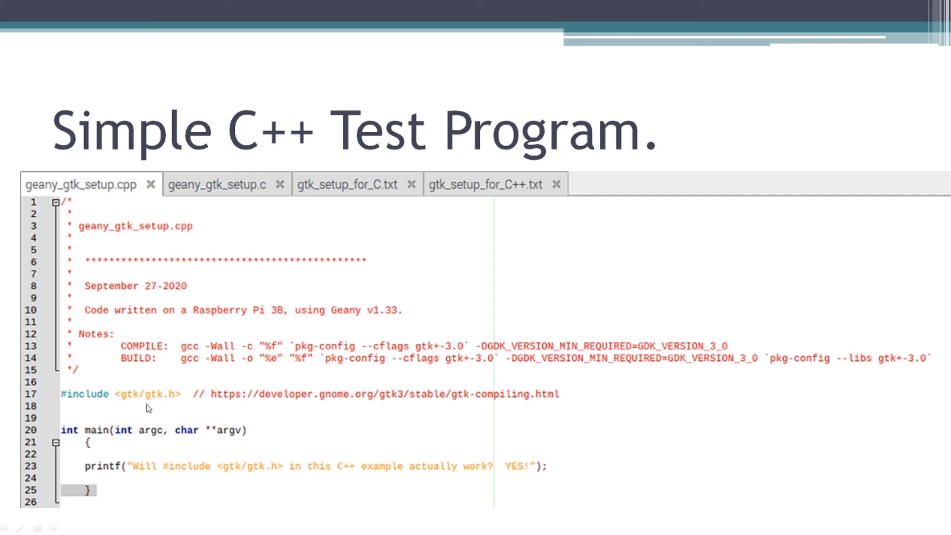
mouse_move(119, 401)
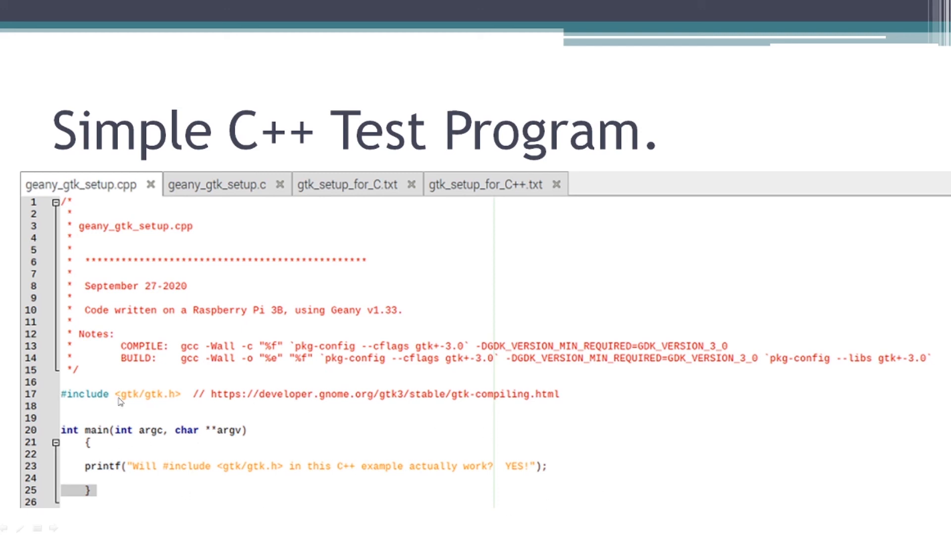